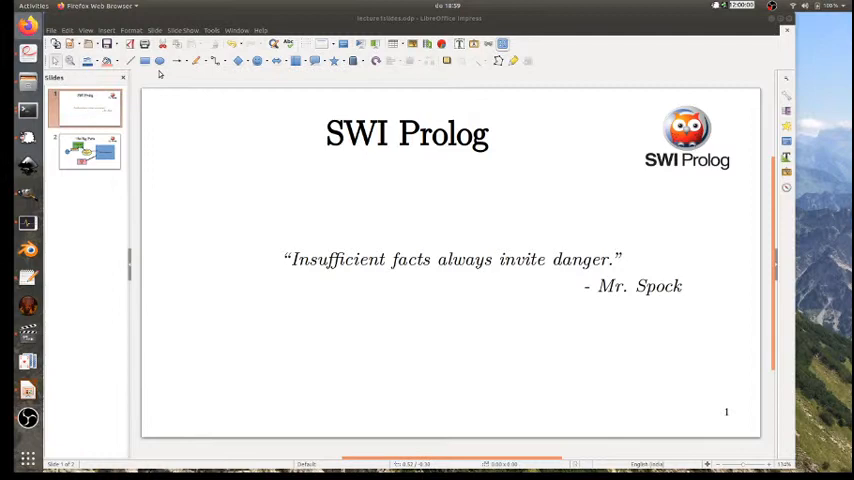
{"action": "mouse_move", "coordinate": [162, 94]}
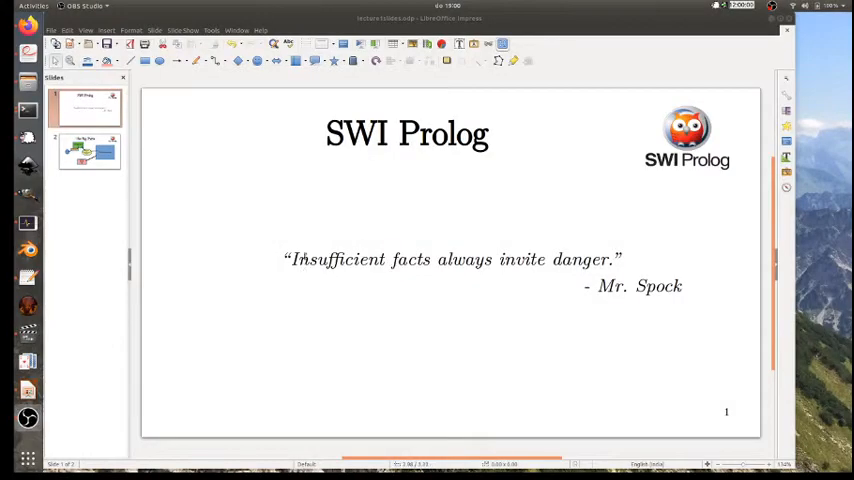
Step: Move to The Big Parts slide, then launch swipl on adultschildren.pl from the shell
{"action": "left_click", "coordinate": [88, 150]}
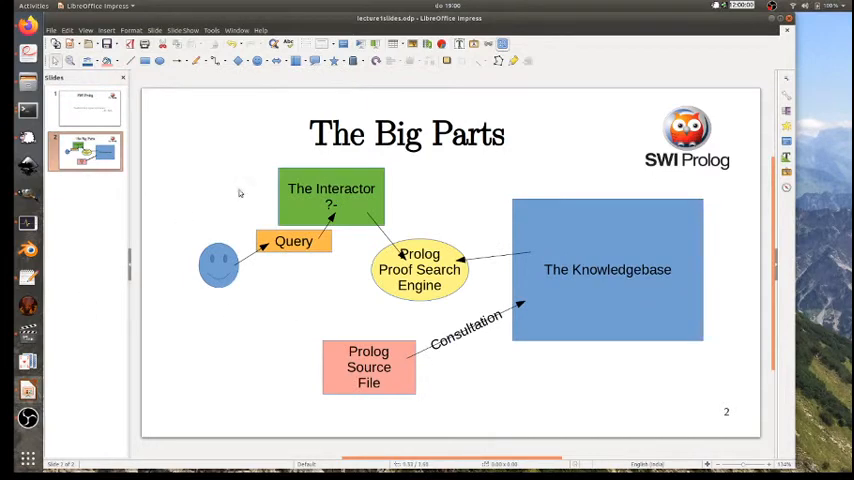
{"action": "mouse_move", "coordinate": [212, 172]}
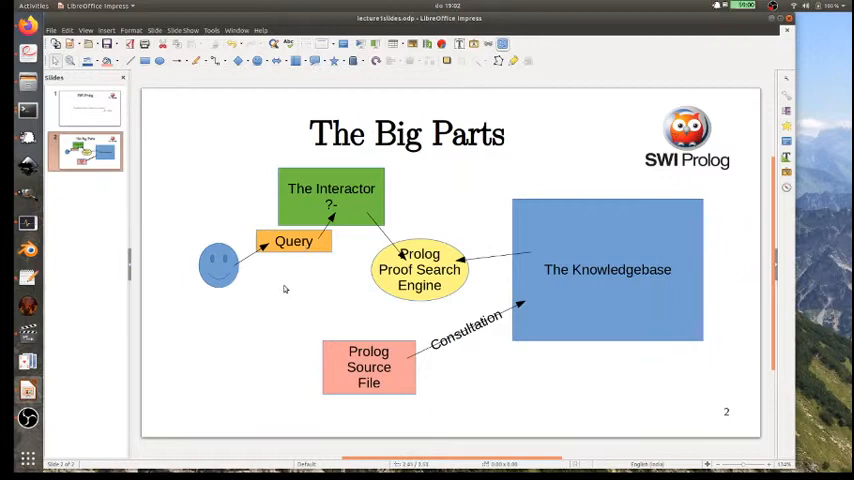
{"action": "mouse_move", "coordinate": [610, 288]}
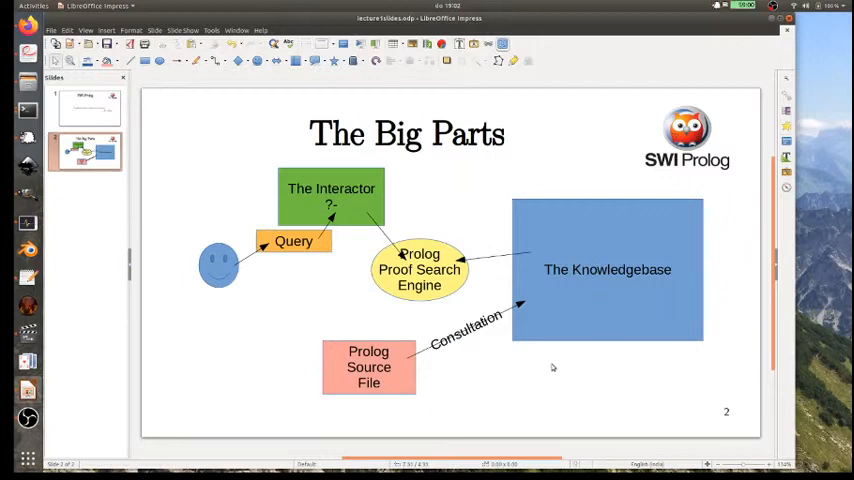
{"action": "mouse_move", "coordinate": [498, 370]}
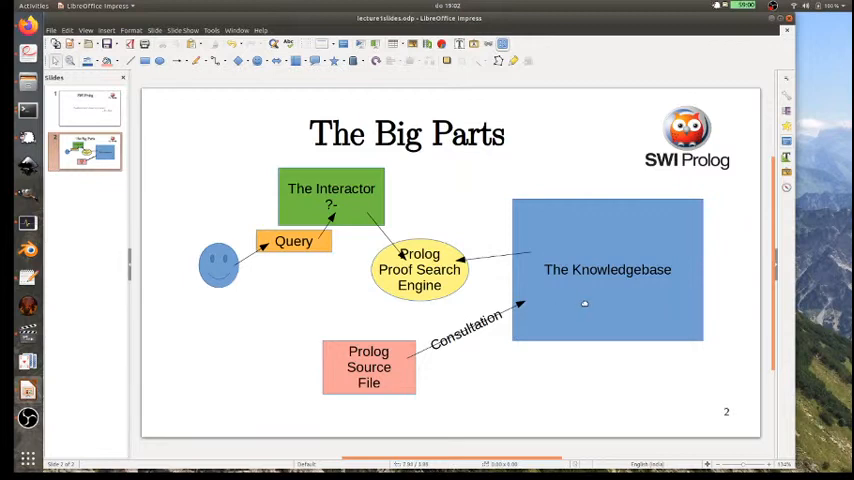
{"action": "mouse_move", "coordinate": [596, 292]}
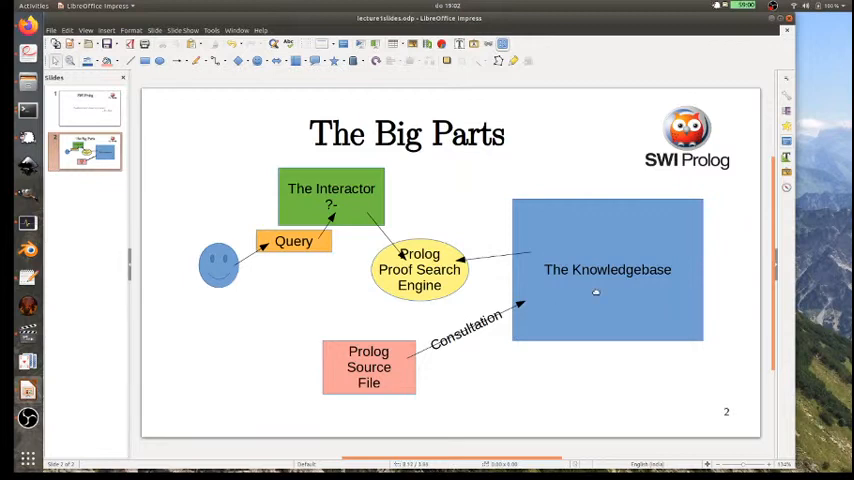
{"action": "left_click", "coordinate": [608, 268]}
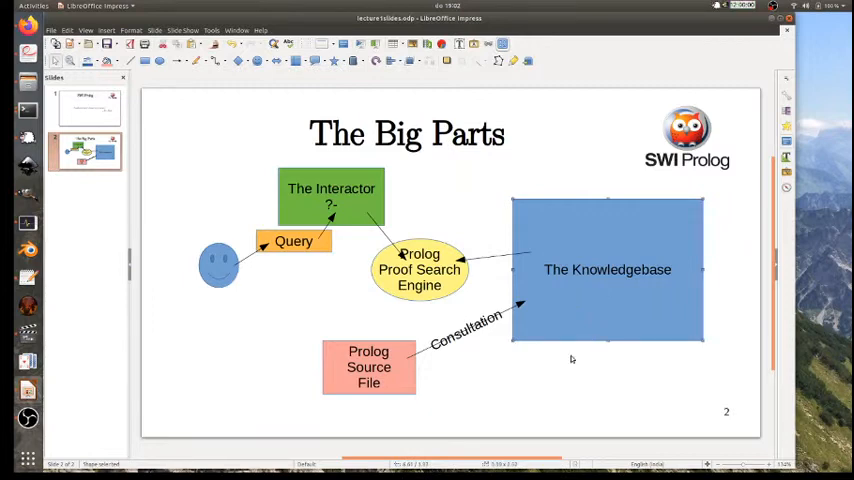
{"action": "left_click", "coordinate": [572, 360]}
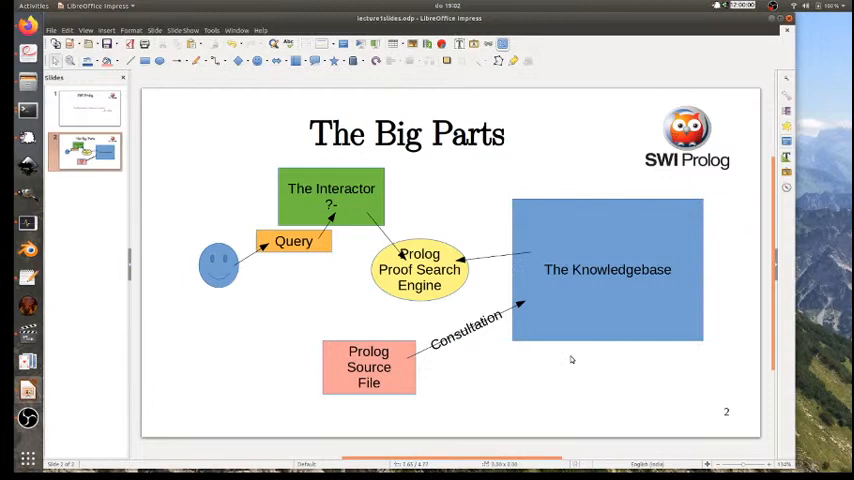
{"action": "mouse_move", "coordinate": [548, 364]}
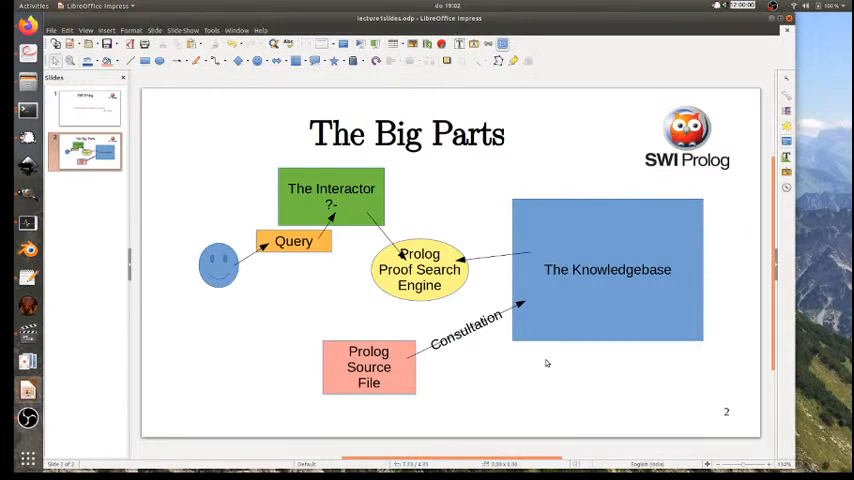
{"action": "mouse_move", "coordinate": [548, 364]}
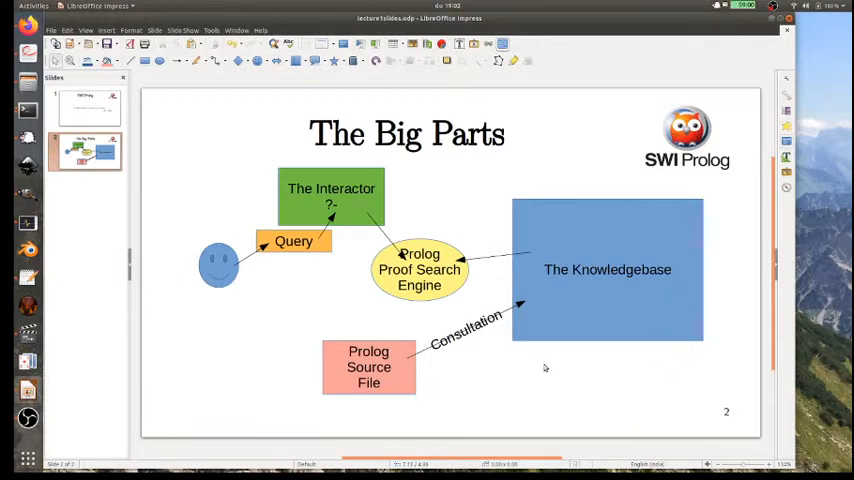
{"action": "mouse_move", "coordinate": [504, 364]}
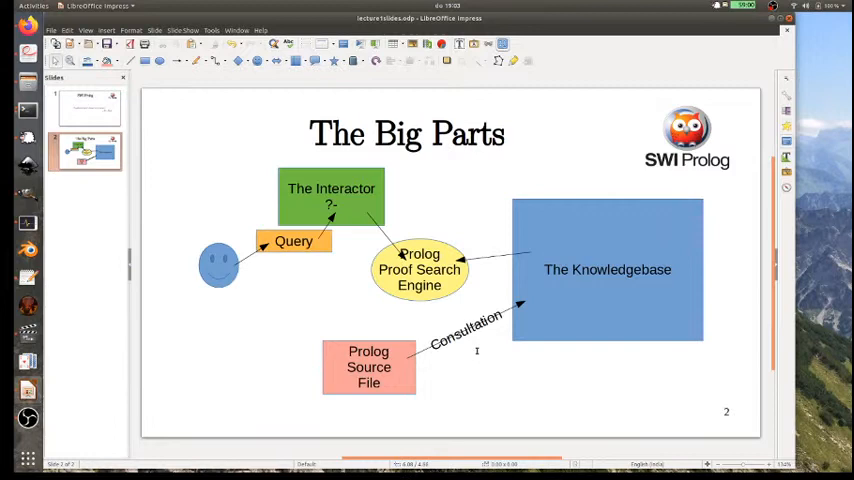
{"action": "mouse_move", "coordinate": [446, 384]}
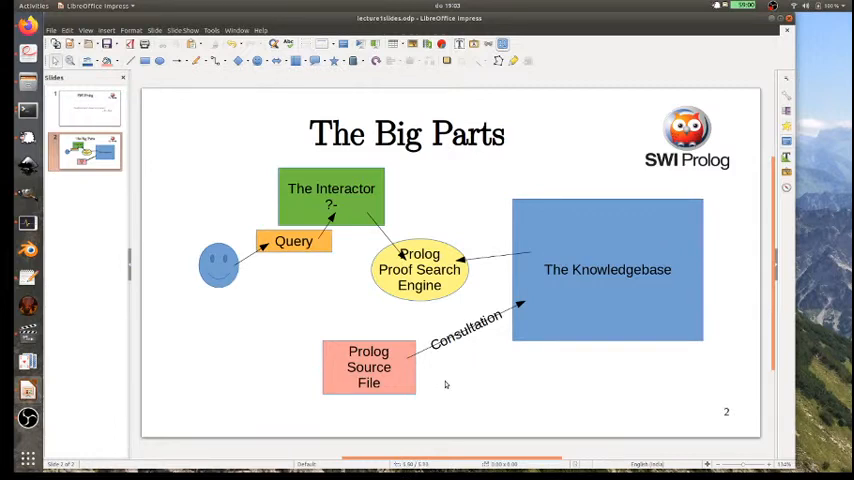
{"action": "mouse_move", "coordinate": [456, 376]}
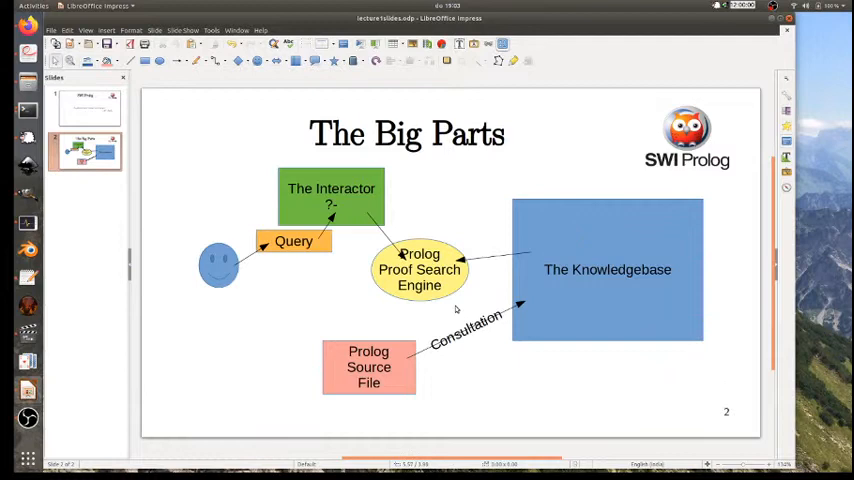
{"action": "mouse_move", "coordinate": [448, 228]}
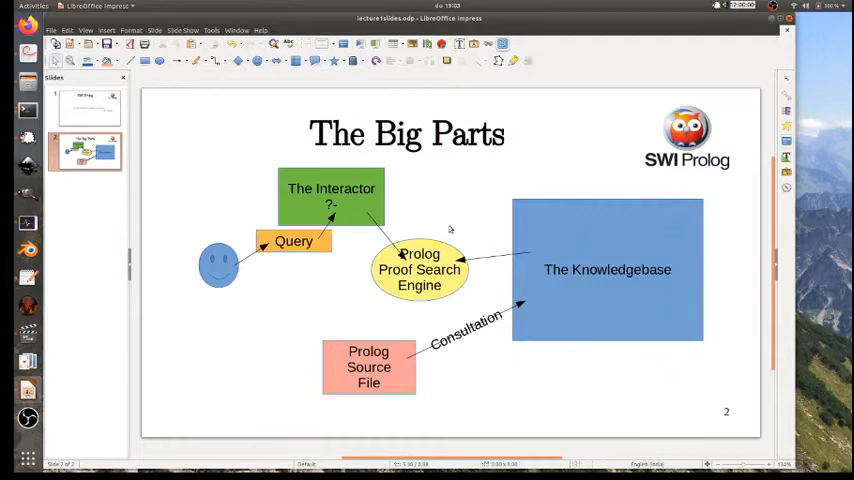
{"action": "mouse_move", "coordinate": [452, 224]}
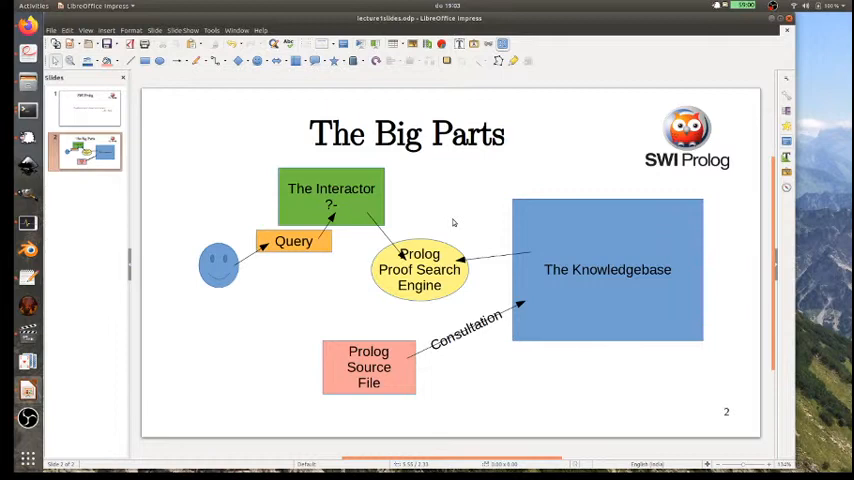
{"action": "mouse_move", "coordinate": [444, 224]}
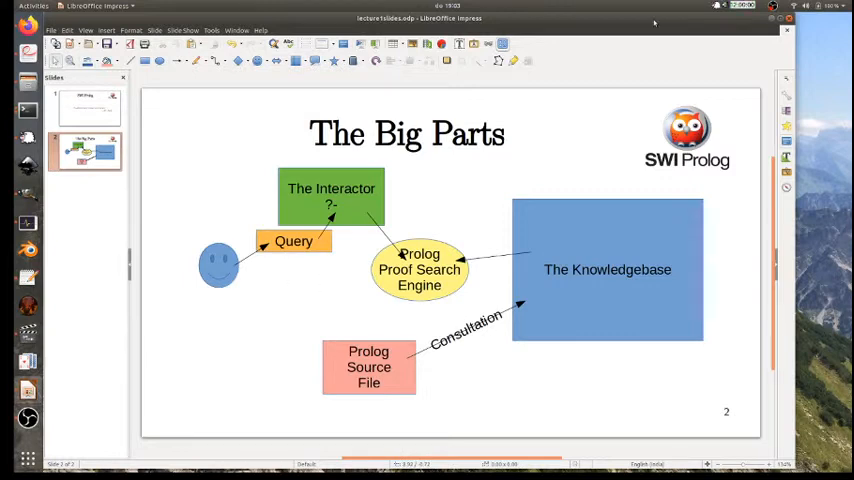
{"action": "mouse_move", "coordinate": [28, 112]}
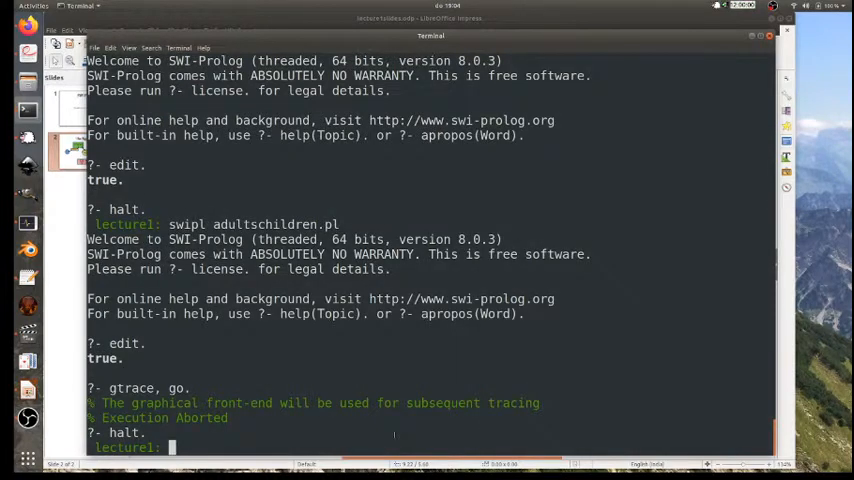
{"action": "type", "text": "swipl adultschildren.pl"}
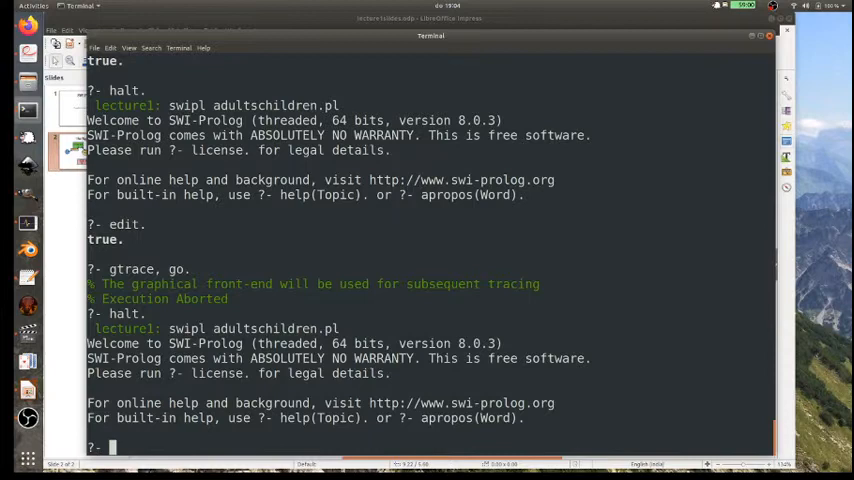
Step: Run the query member(X, [a,b,c]). at the ?- prompt
{"action": "type", "text": "m"}
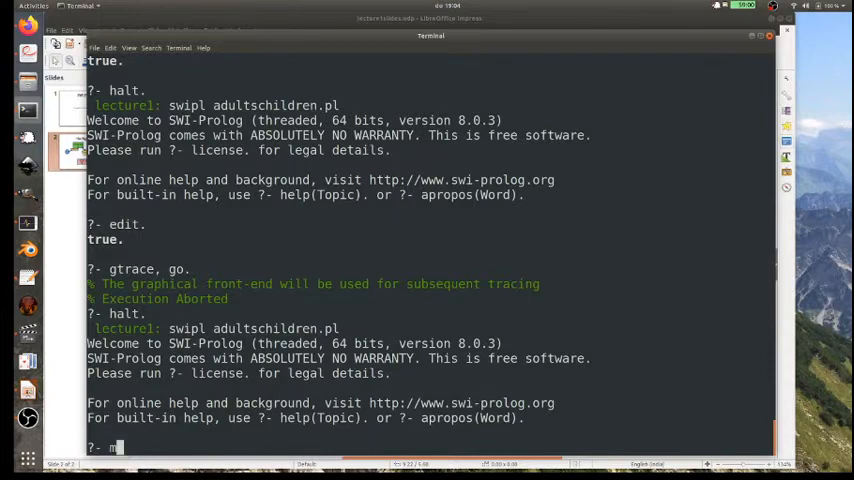
{"action": "type", "text": "ember("}
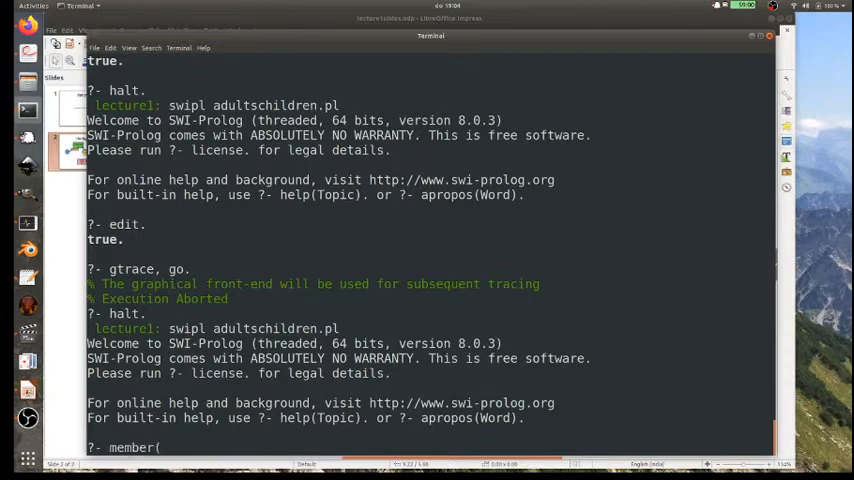
{"action": "type", "text": "X, ["}
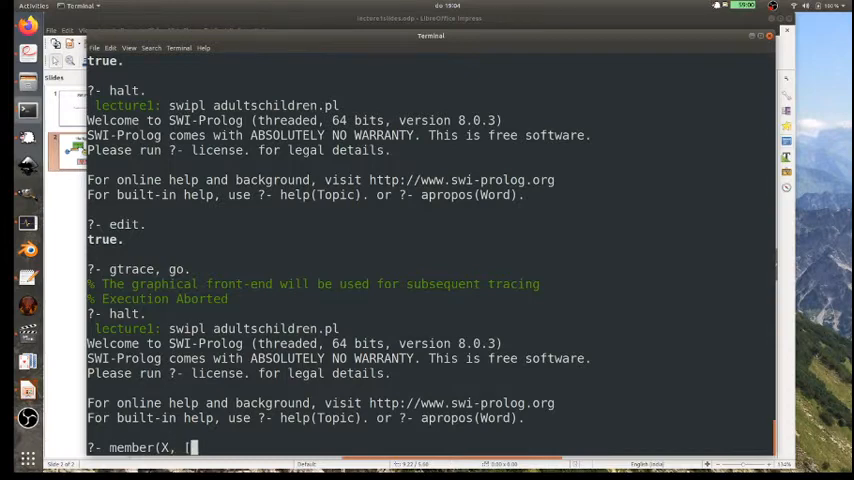
{"action": "type", "text": "[a,b,c"}
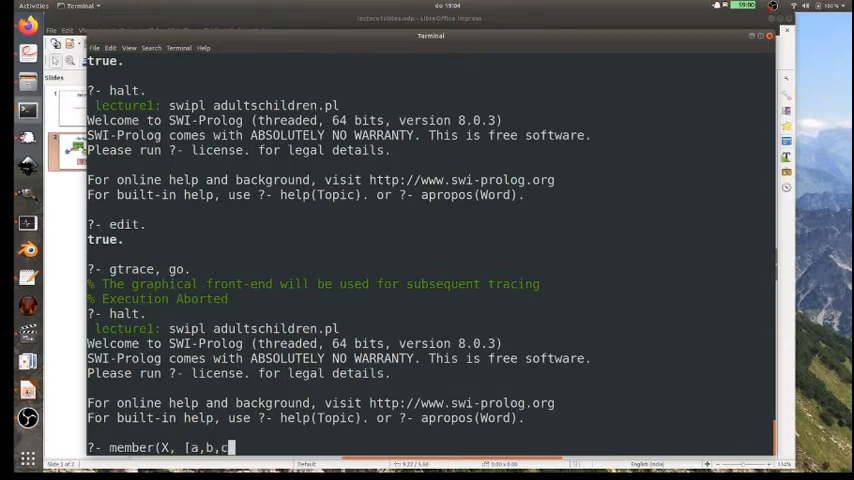
{"action": "type", "text": "])."}
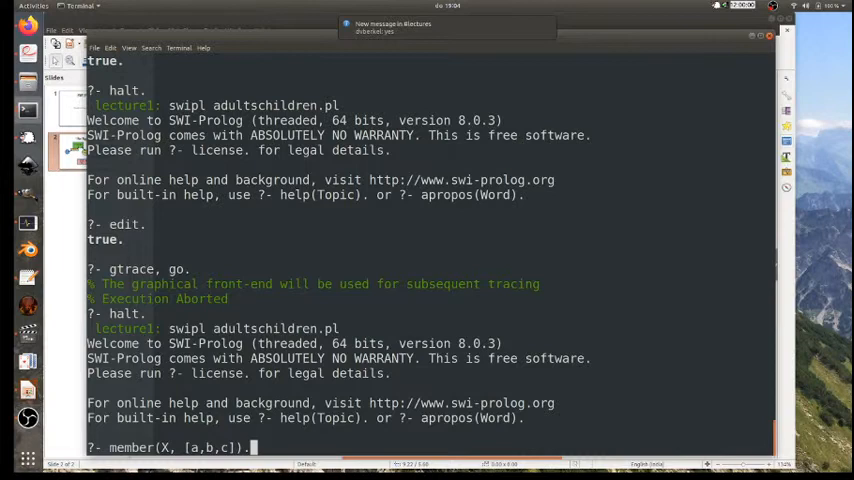
{"action": "key", "text": "Return"}
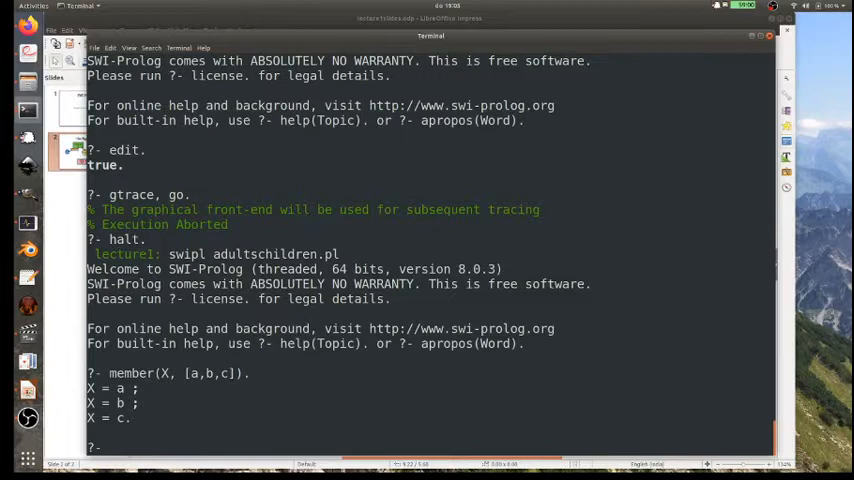
{"action": "mouse_move", "coordinate": [112, 448]}
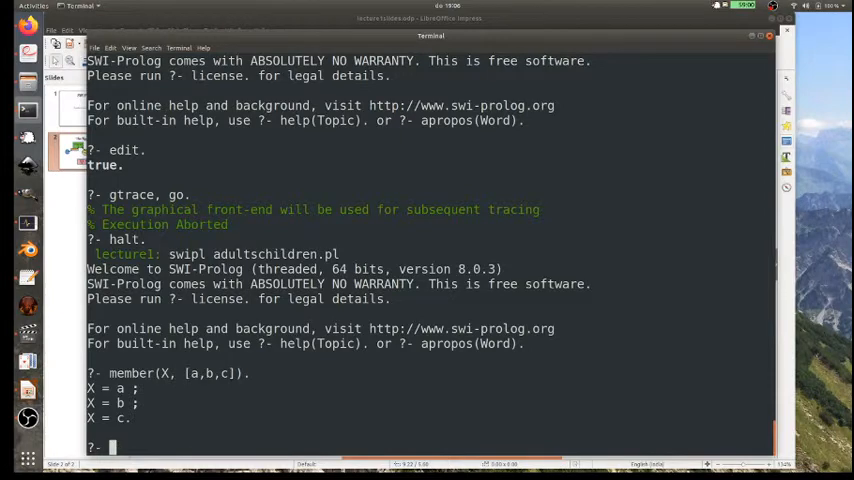
Step: Begin entering halt. to quit the Prolog session after listing the member answers
{"action": "type", "text": "halt."}
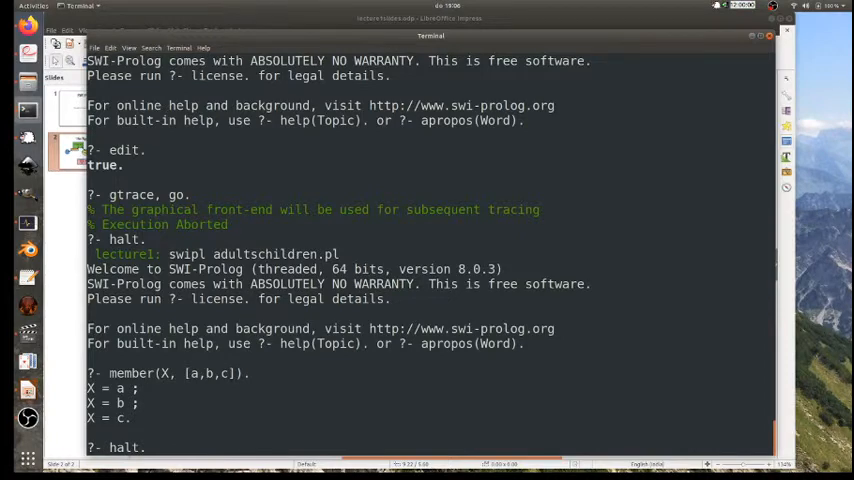
{"action": "scroll", "scroll_direction": "down", "scroll_amount": 3}
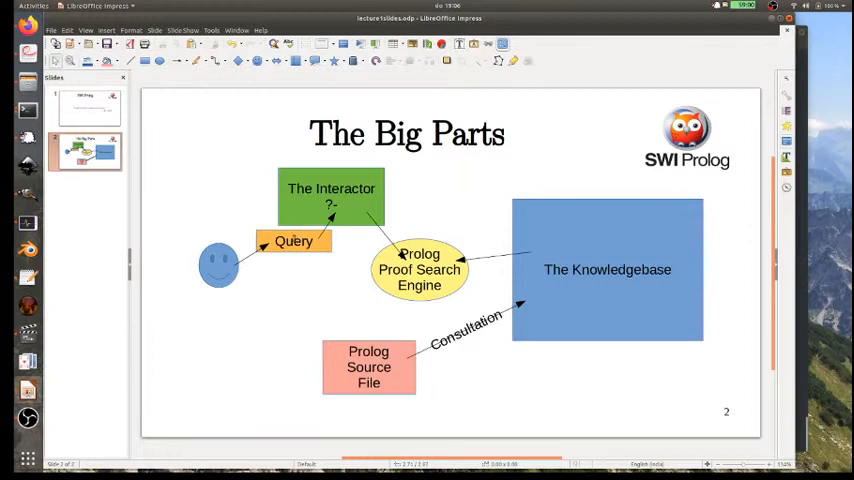
{"action": "mouse_move", "coordinate": [506, 186]}
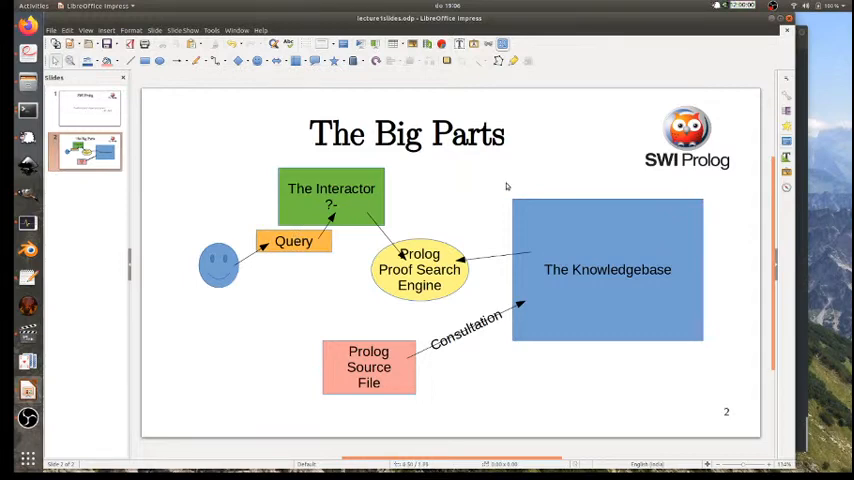
{"action": "mouse_move", "coordinate": [420, 174]}
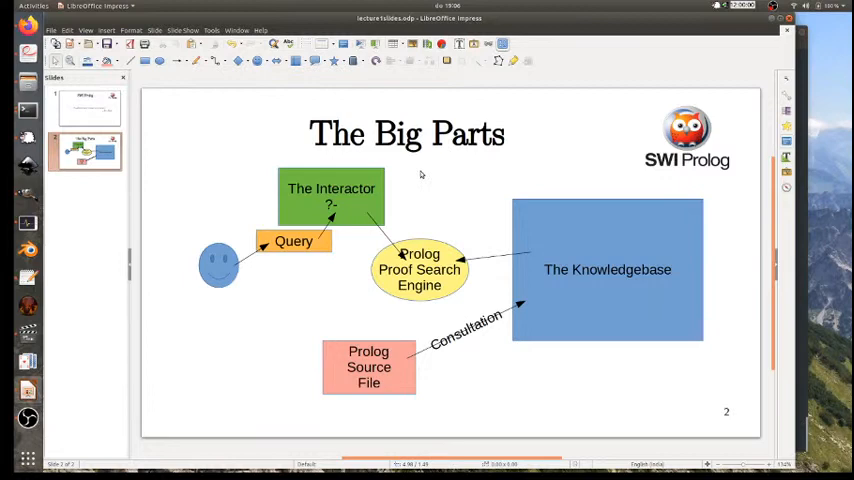
{"action": "mouse_move", "coordinate": [404, 204]}
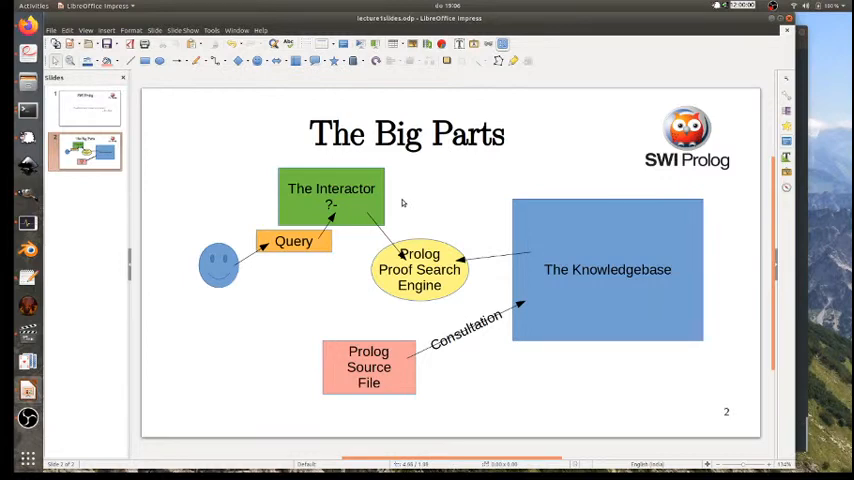
{"action": "mouse_move", "coordinate": [396, 212]}
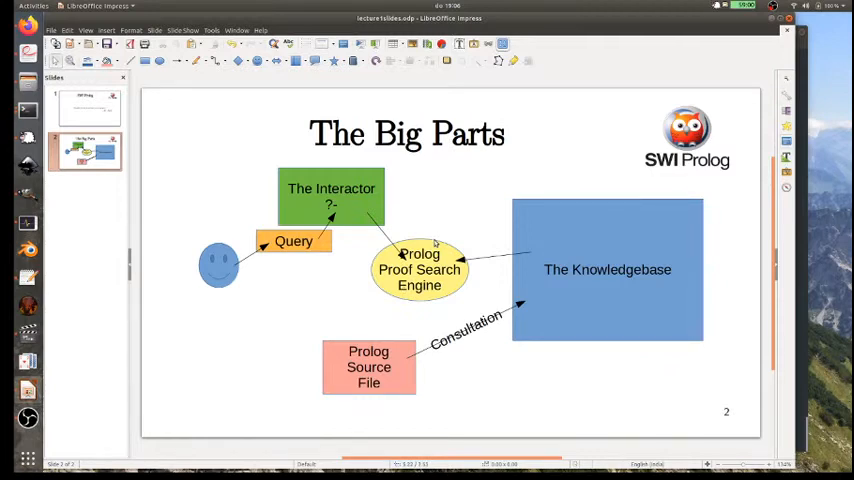
{"action": "mouse_move", "coordinate": [436, 218]}
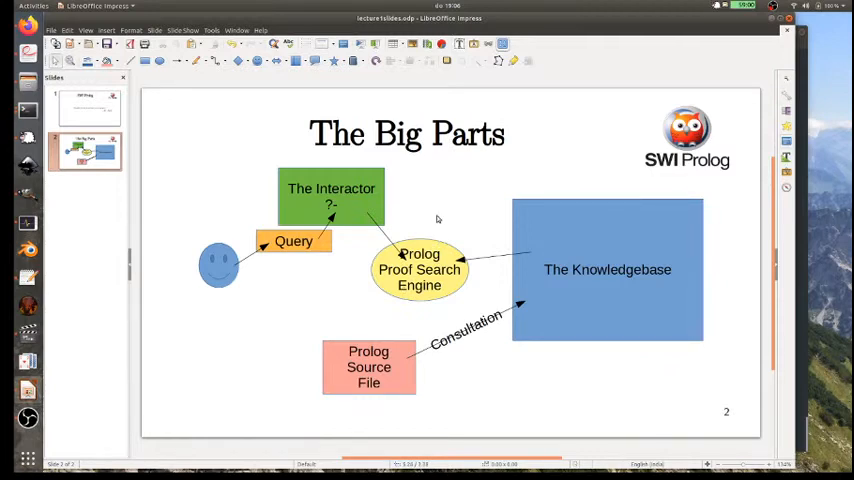
{"action": "mouse_move", "coordinate": [400, 204]}
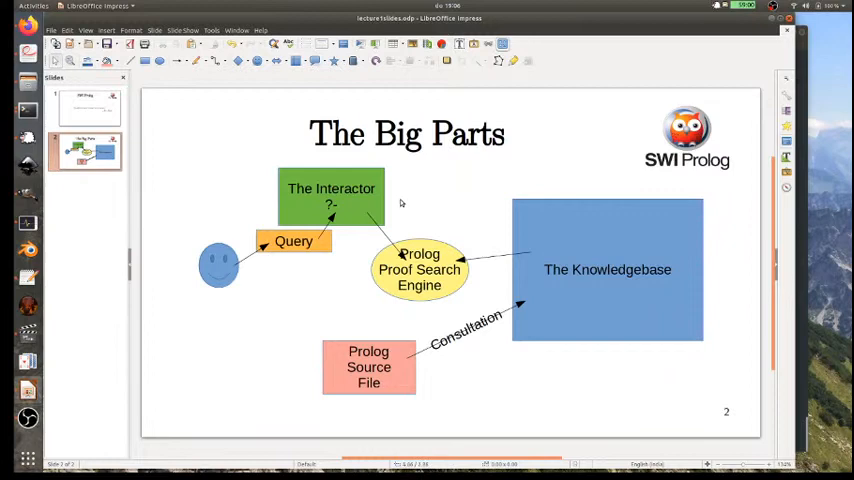
{"action": "mouse_move", "coordinate": [338, 276]}
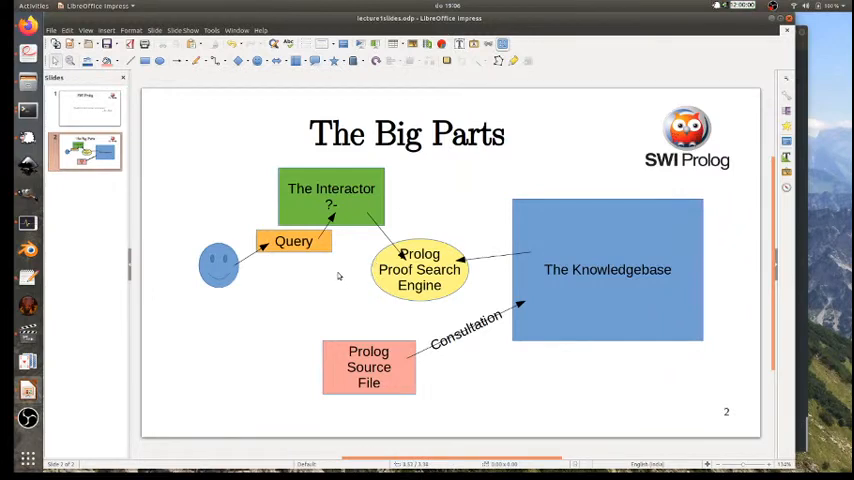
{"action": "mouse_move", "coordinate": [366, 250]}
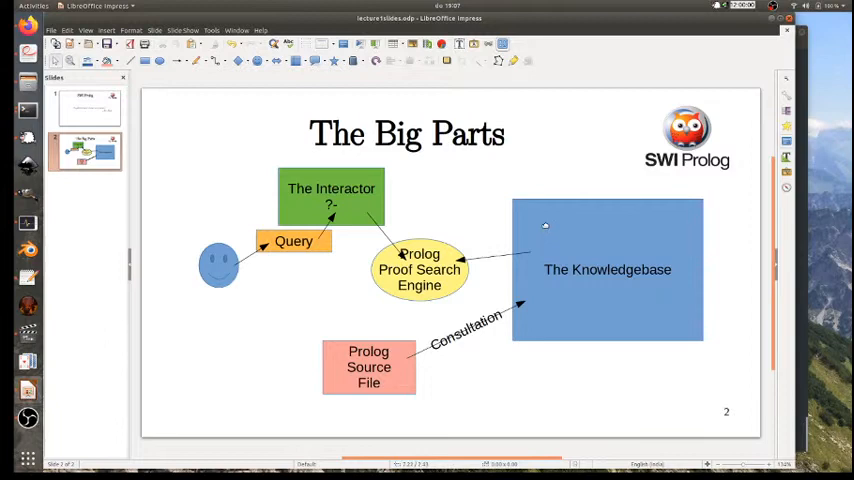
{"action": "mouse_move", "coordinate": [552, 228]}
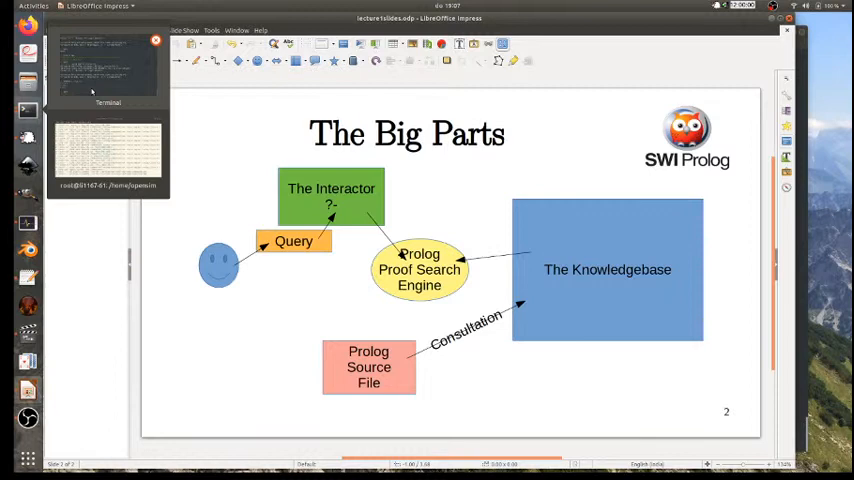
Step: Bring Terminal forward and relaunch swipl with adultschildren.pl loaded
{"action": "left_click", "coordinate": [108, 70]}
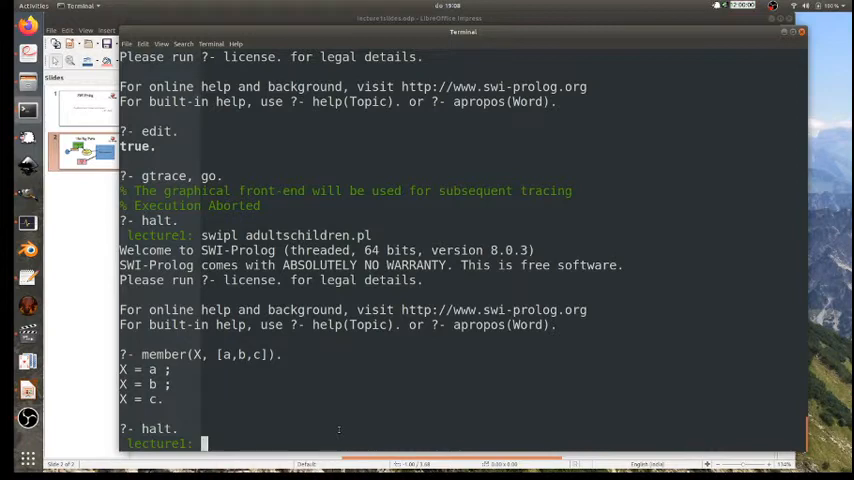
{"action": "type", "text": "swipl adultschildren.pl"}
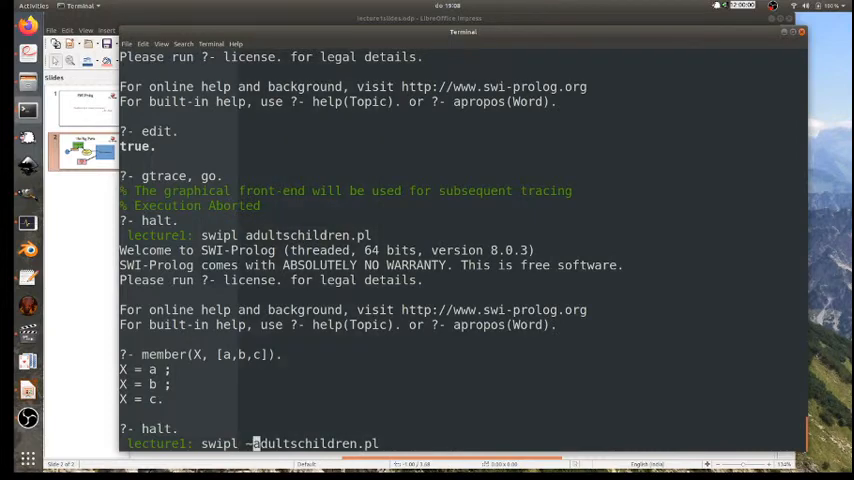
{"action": "key", "text": "BackSpace"}
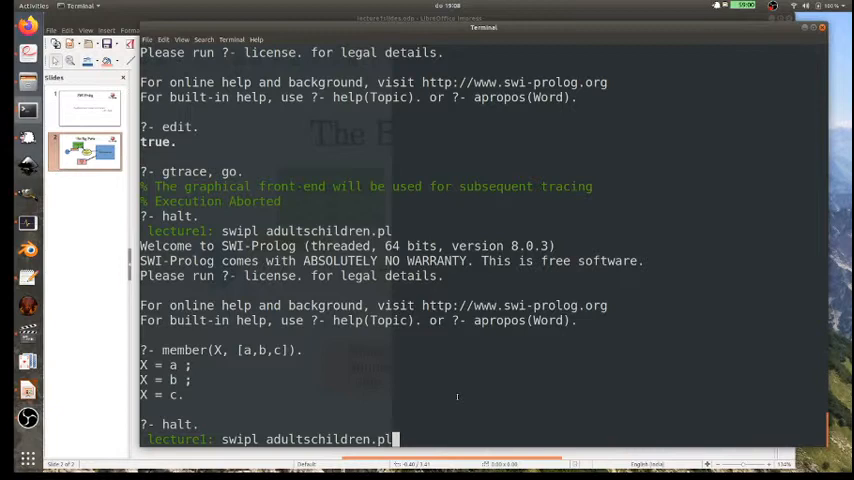
{"action": "key", "text": "Return"}
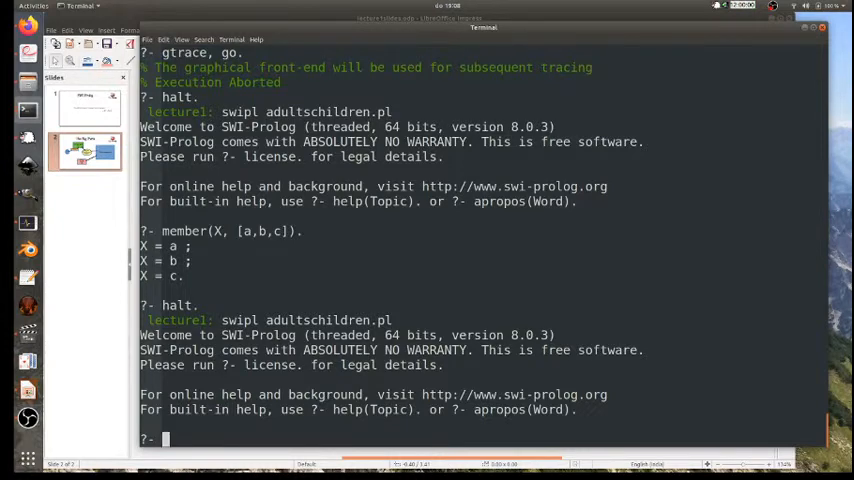
Step: Run make. to reload the modified source files in the session
{"action": "type", "text": "make."}
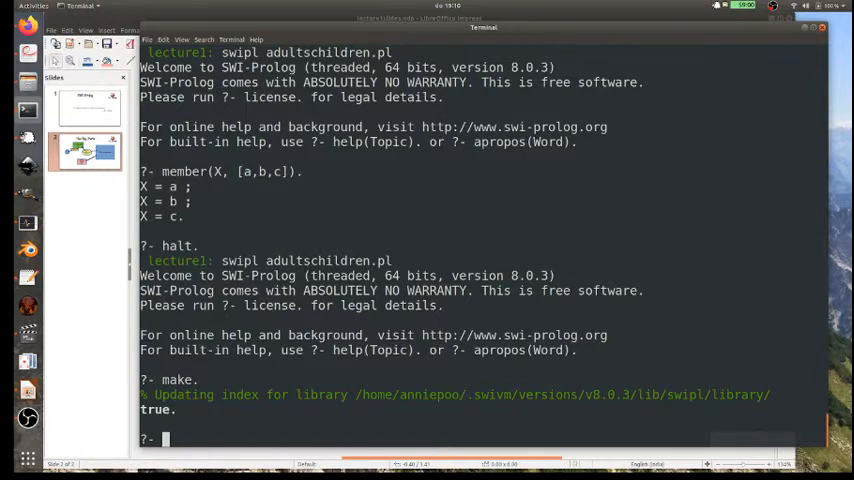
Step: Run go. to print the river-crossing solution through to done
{"action": "type", "text": "go."}
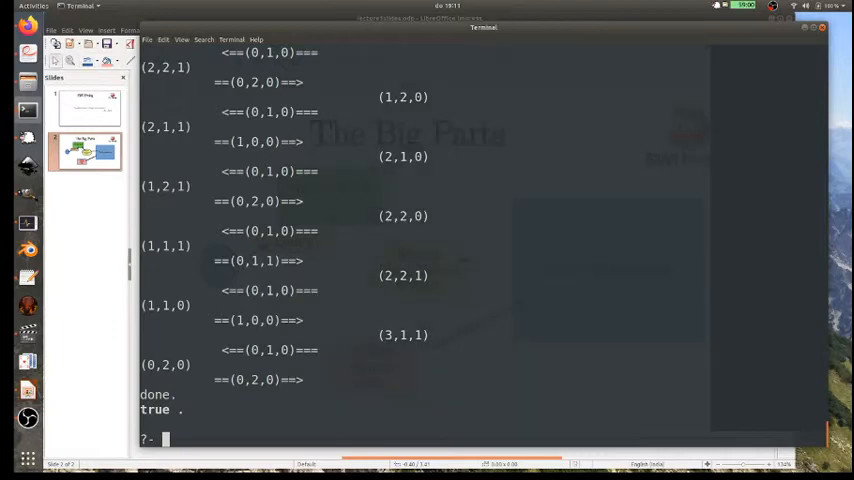
{"action": "type", "text": "e"}
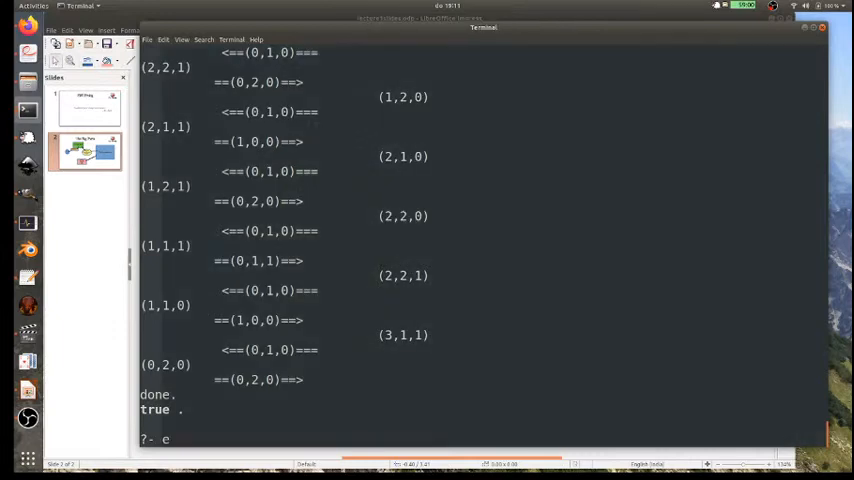
Step: Launch PceEmacs with emacs., then run edit. to open the loaded program
{"action": "type", "text": "macs."}
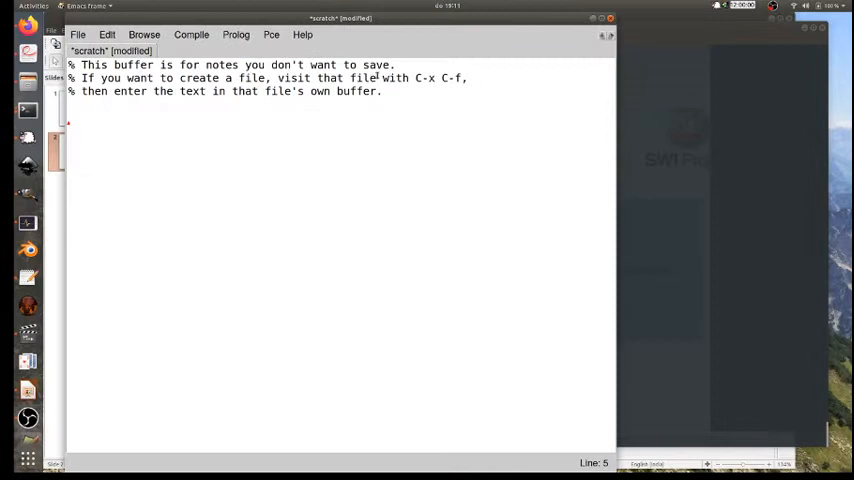
{"action": "mouse_move", "coordinate": [482, 188]}
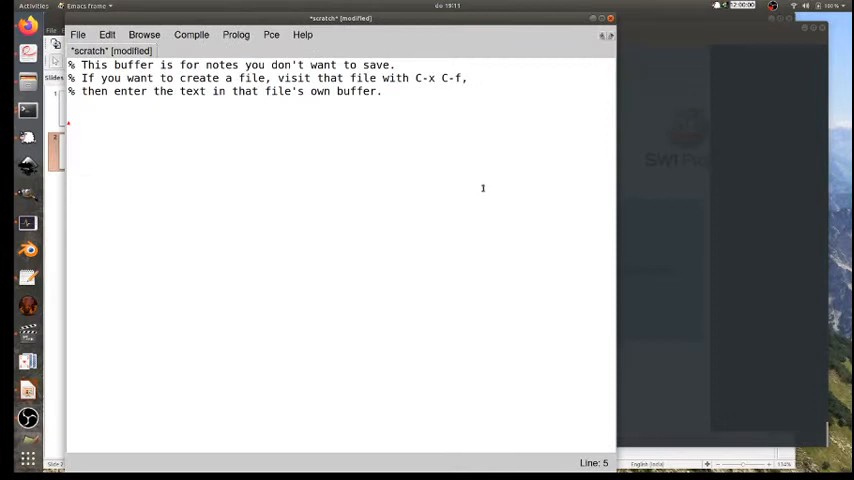
{"action": "mouse_move", "coordinate": [348, 116]}
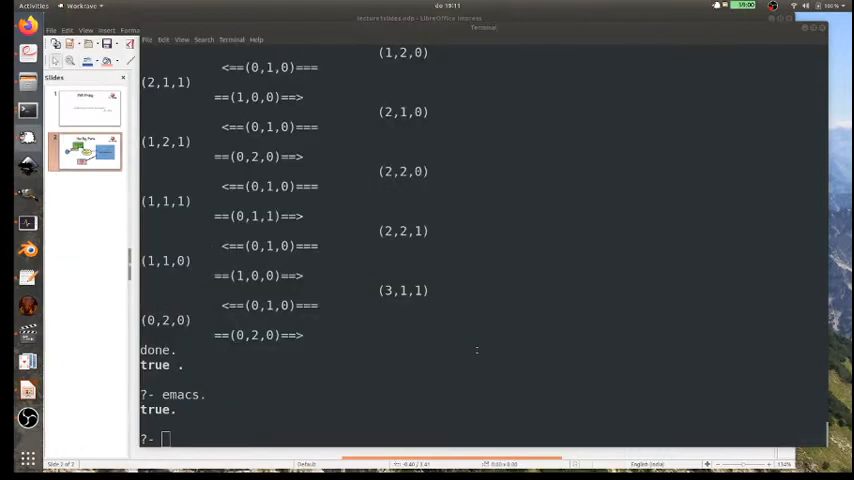
{"action": "type", "text": "edit."}
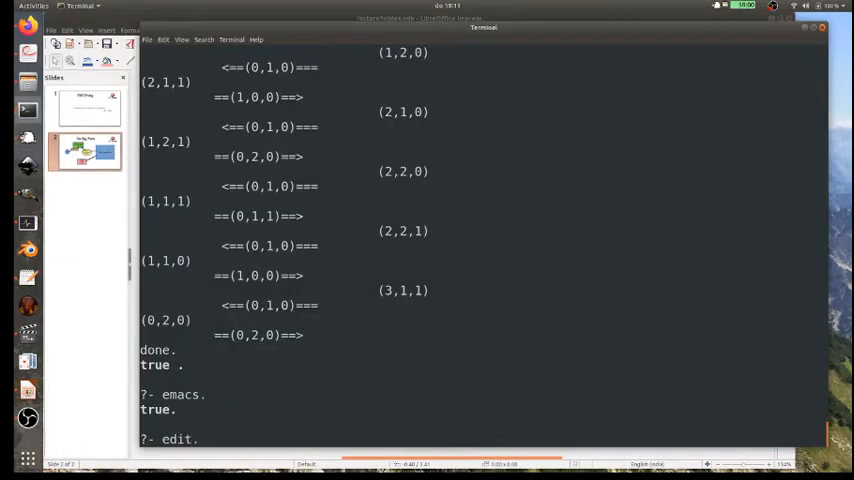
{"action": "left_click", "coordinate": [200, 440]}
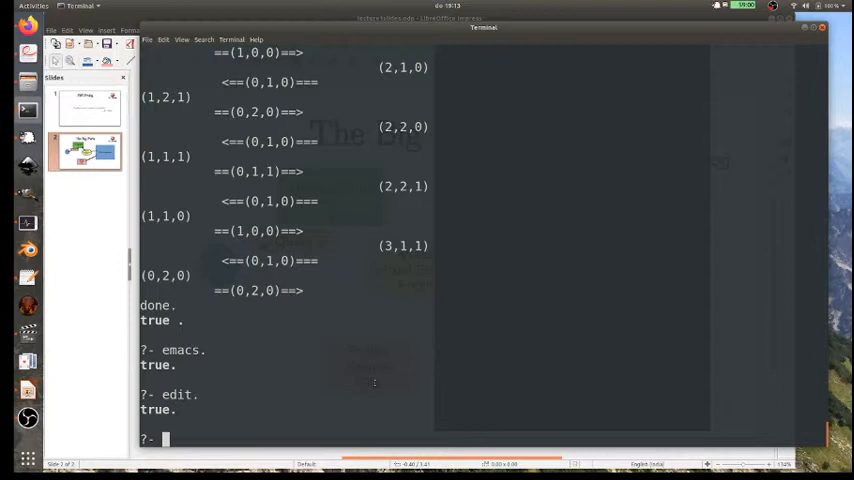
Step: Run edit. again to open adultschildren.pl in PceEmacs for review
{"action": "type", "text": "edit."}
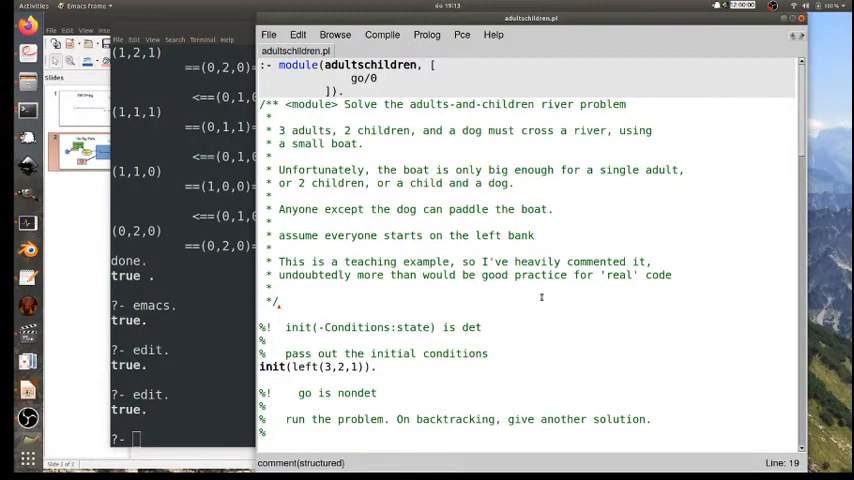
{"action": "mouse_move", "coordinate": [534, 306]}
{"action": "type", "text": "halt."}
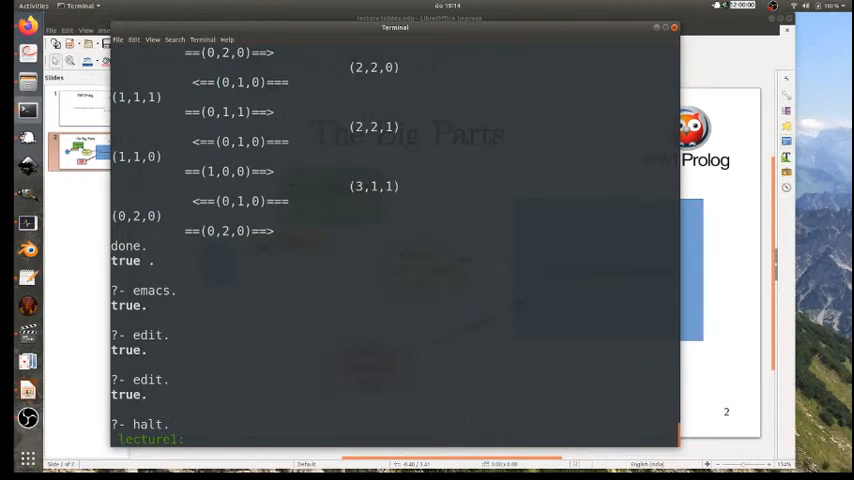
Step: Relaunch swipl on adultschildren.pl and scroll through the printed crossing plan
{"action": "type", "text": "swipl adultschildren.pl"}
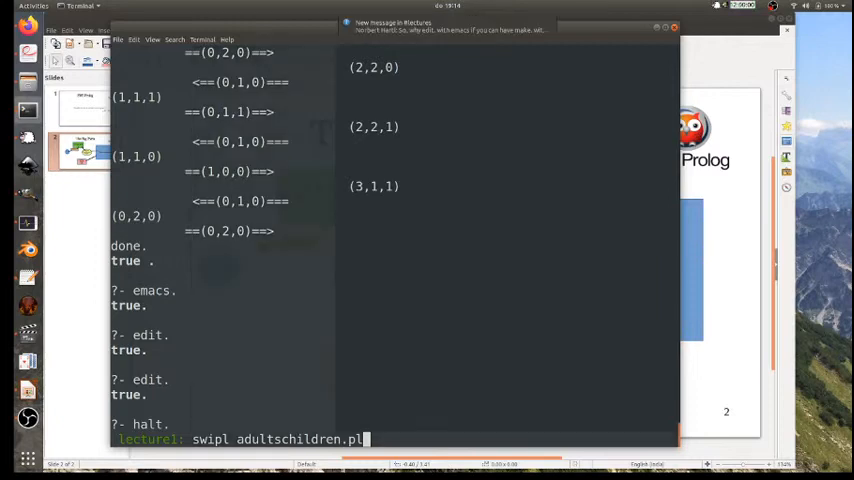
{"action": "key", "text": "Return"}
{"action": "type", "text": "go."}
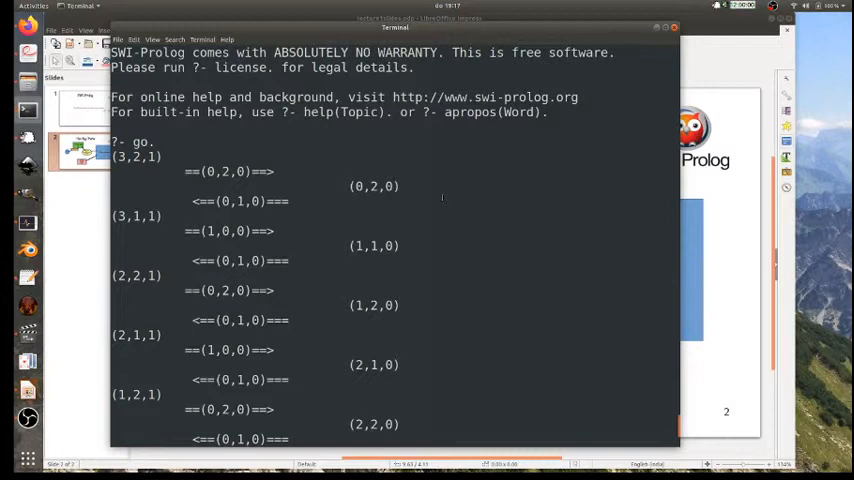
{"action": "scroll", "scroll_direction": "down", "scroll_amount": 3}
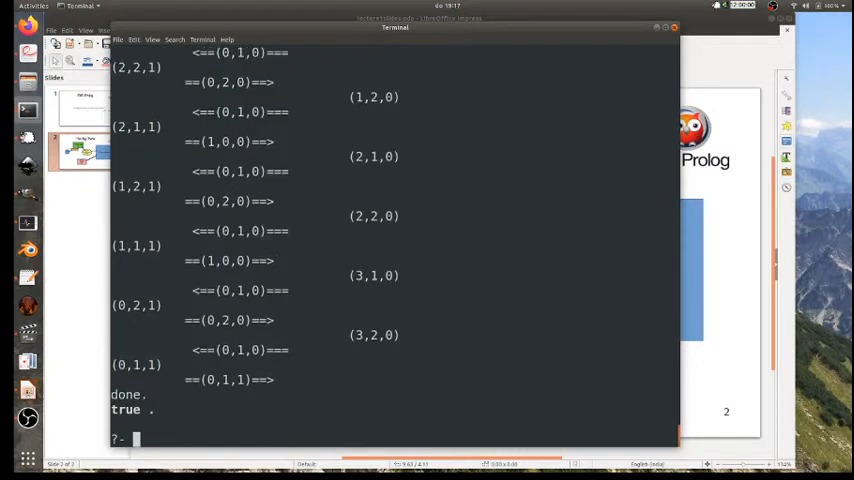
Step: Run edit. and scroll through adultschildren.pl's header, init facts and go/0 clause
{"action": "type", "text": "edit."}
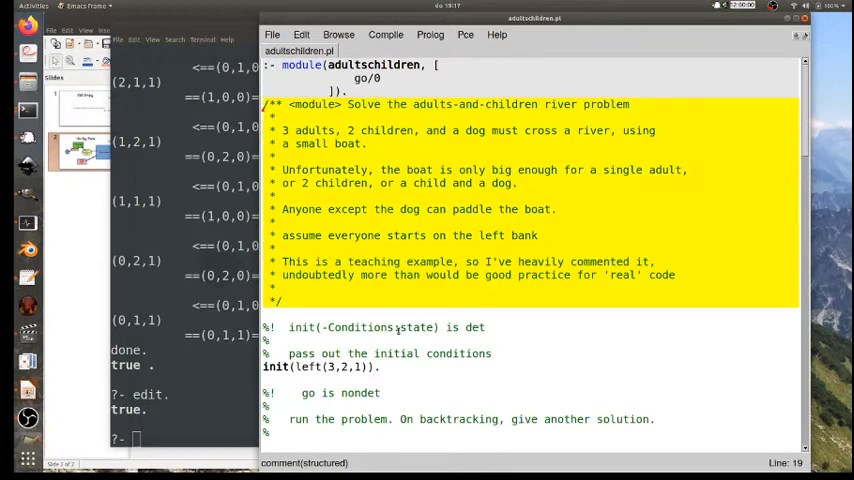
{"action": "scroll", "scroll_direction": "down", "scroll_amount": 3}
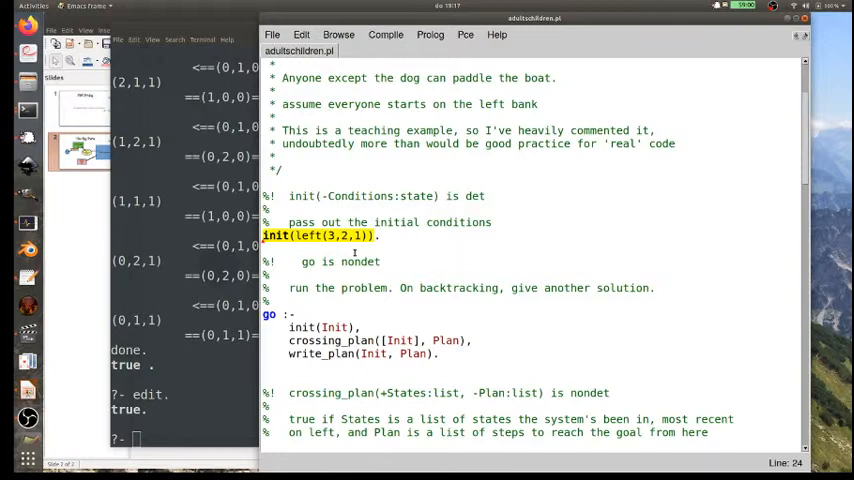
{"action": "scroll", "scroll_direction": "up", "scroll_amount": 3}
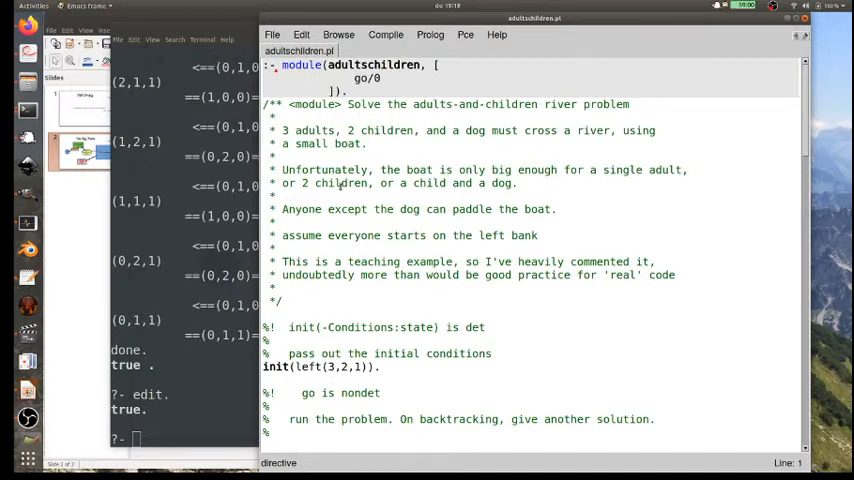
{"action": "mouse_move", "coordinate": [336, 196]}
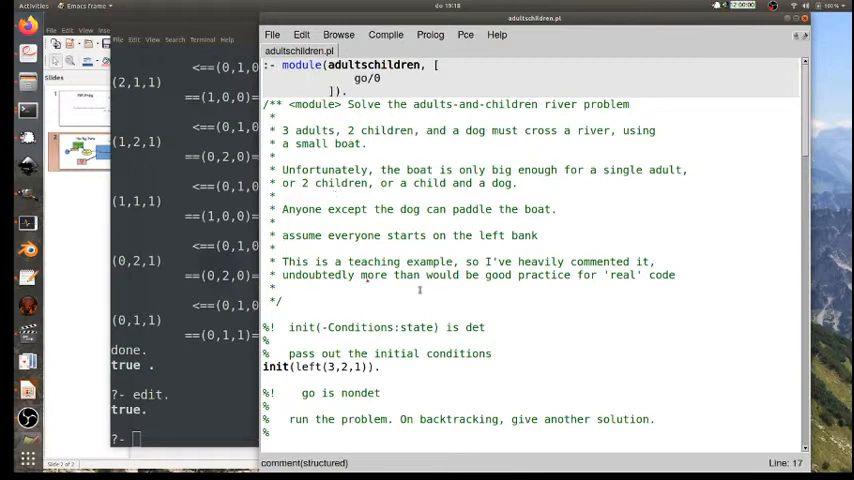
{"action": "scroll", "scroll_direction": "down", "scroll_amount": 3}
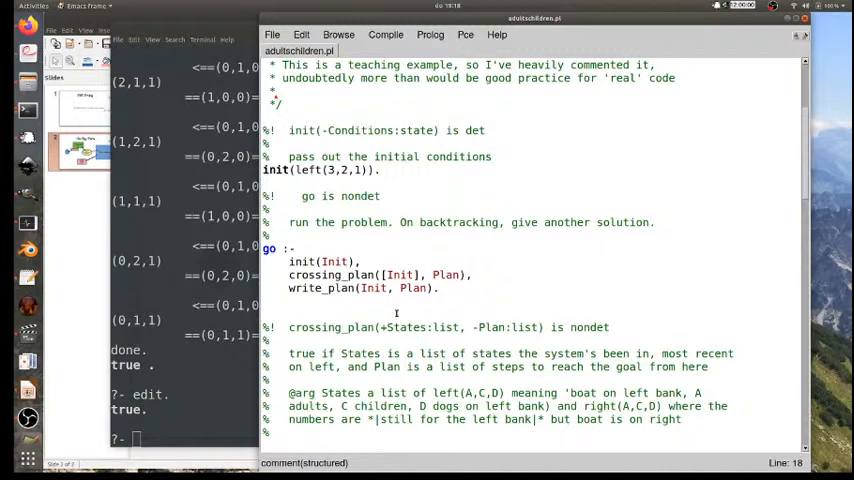
{"action": "mouse_move", "coordinate": [418, 254]}
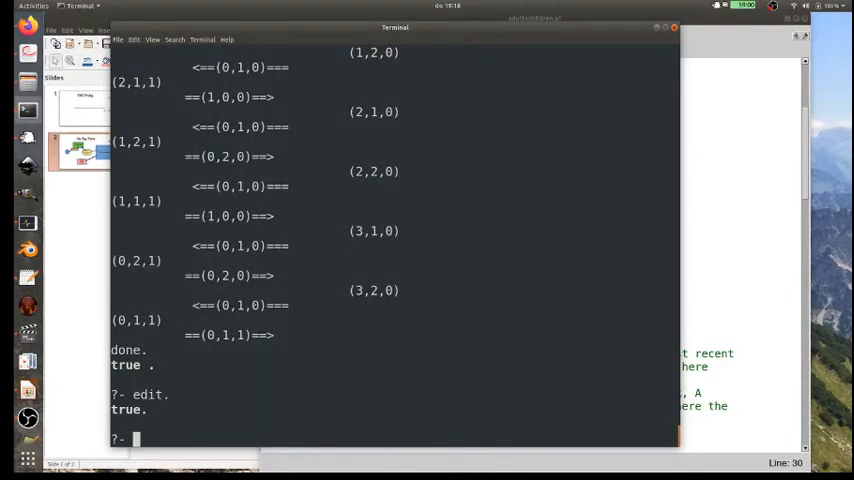
Step: Launch the graphical trace of go by entering gtrace, go. at the ?- prompt
{"action": "type", "text": "tspy("}
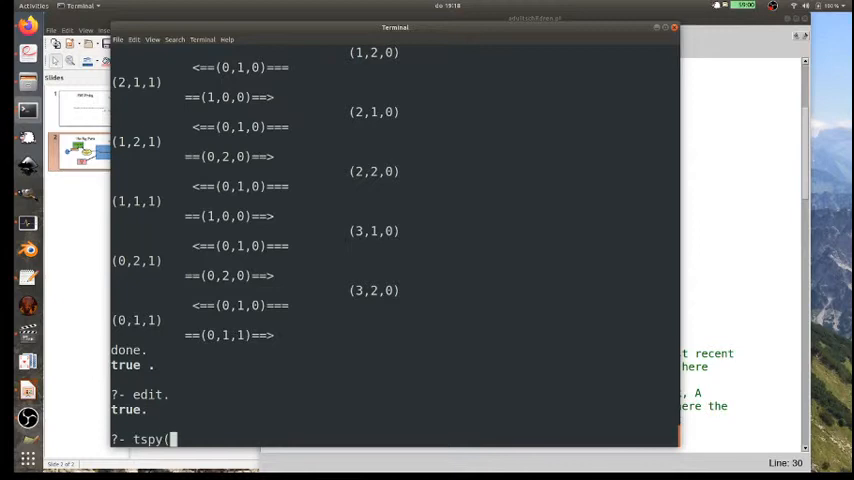
{"action": "type", "text": "go)."}
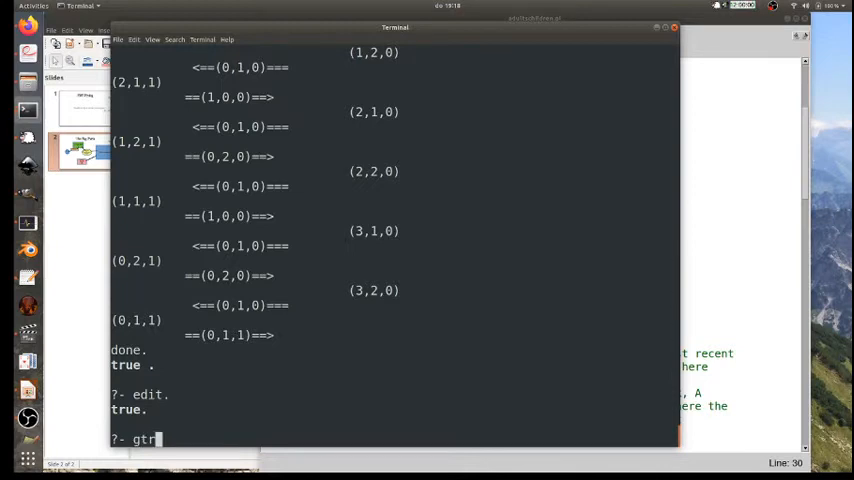
{"action": "type", "text": "ace"}
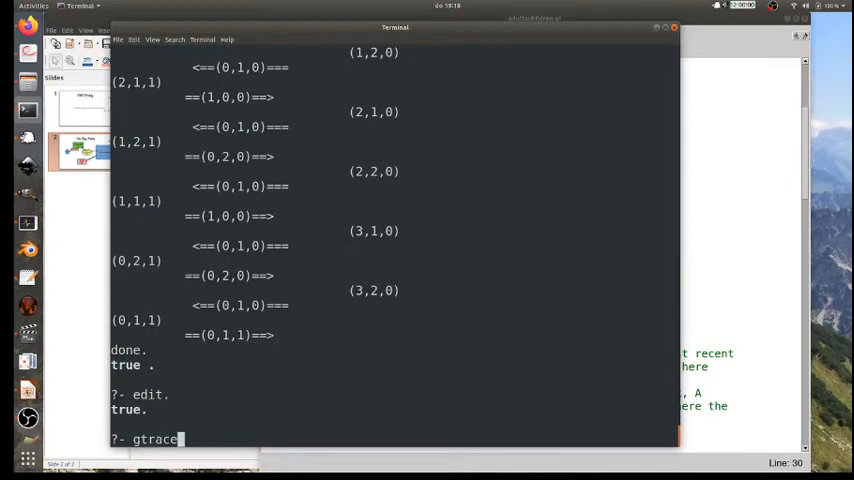
{"action": "type", "text": ","}
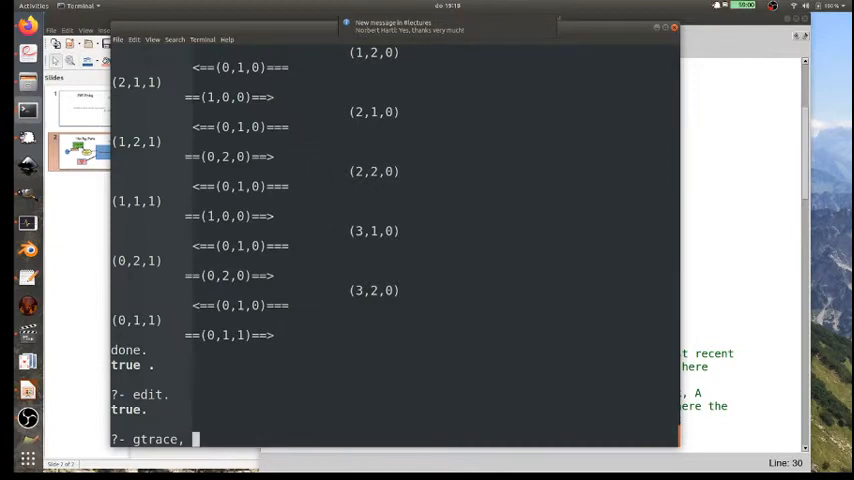
{"action": "type", "text": "go."}
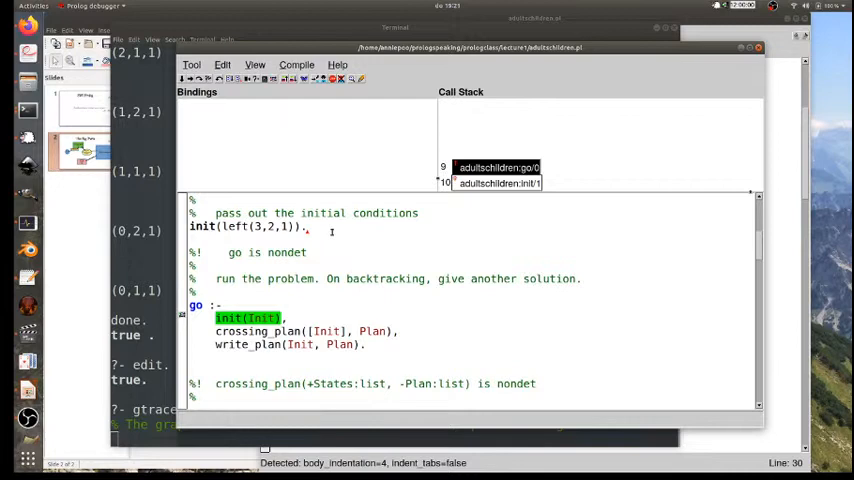
{"action": "double_click", "coordinate": [244, 226]}
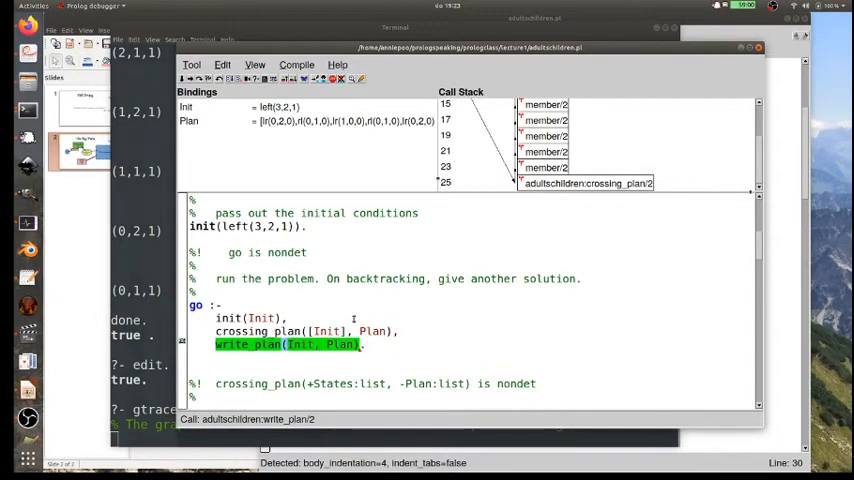
{"action": "mouse_move", "coordinate": [308, 292]}
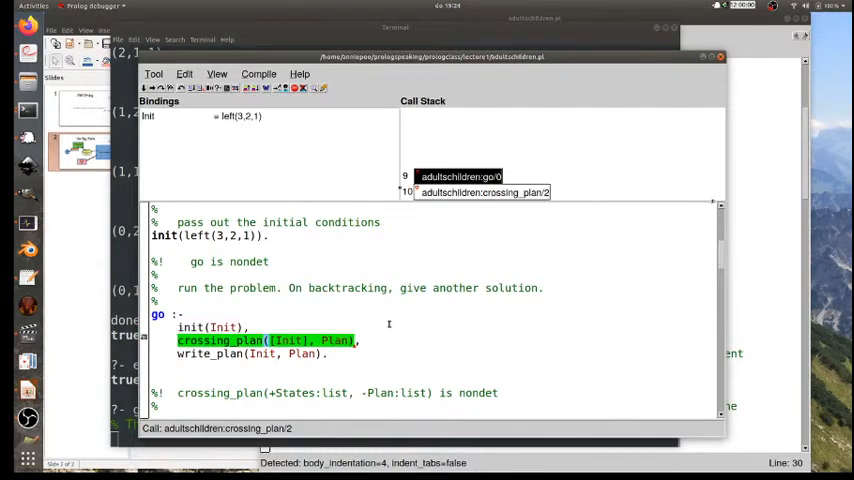
{"action": "mouse_move", "coordinate": [374, 312]}
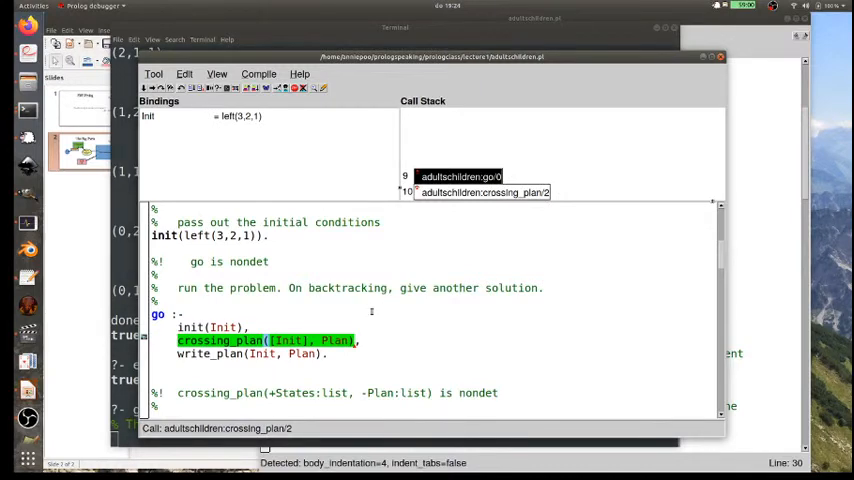
{"action": "mouse_move", "coordinate": [380, 324]}
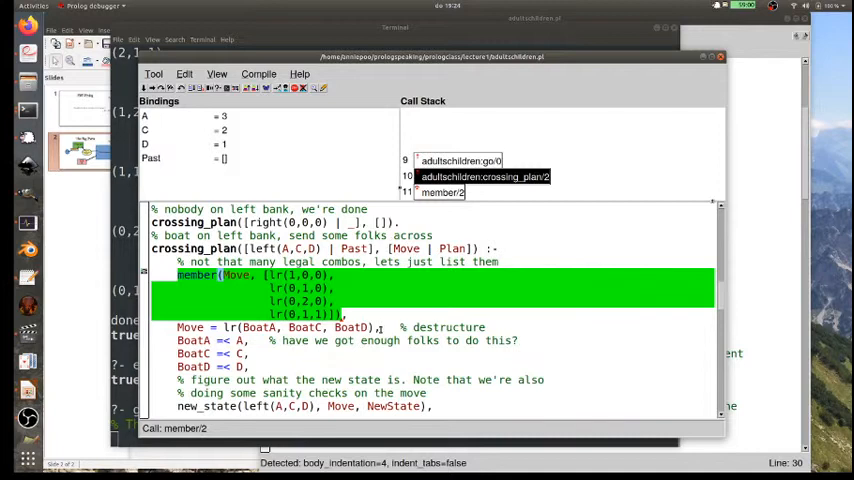
{"action": "scroll", "scroll_direction": "up", "scroll_amount": 3}
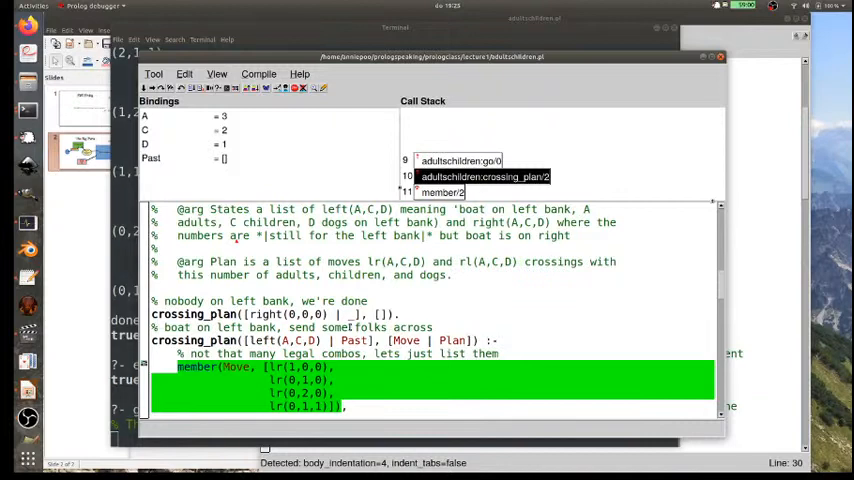
{"action": "scroll", "scroll_direction": "down", "scroll_amount": 3}
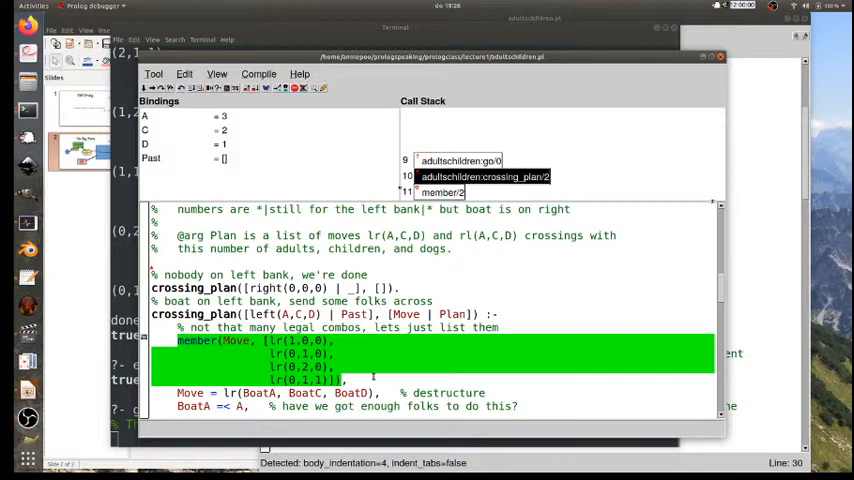
{"action": "scroll", "scroll_direction": "up", "scroll_amount": 3}
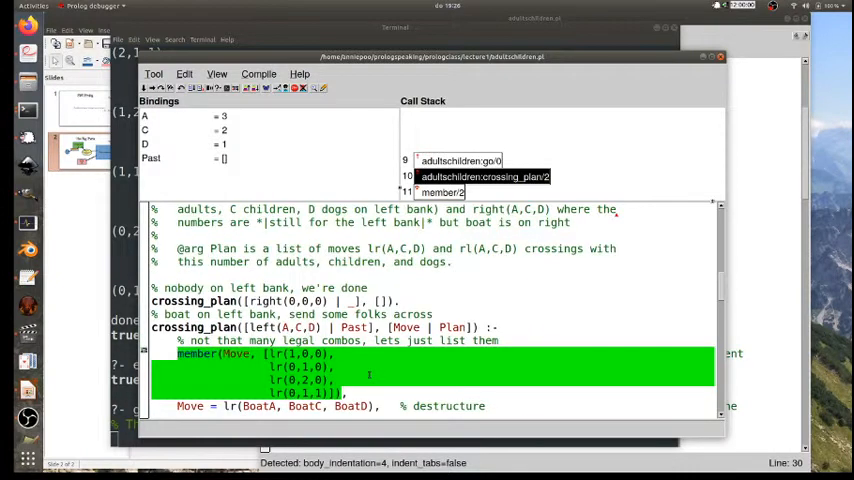
{"action": "scroll", "scroll_direction": "down", "scroll_amount": 3}
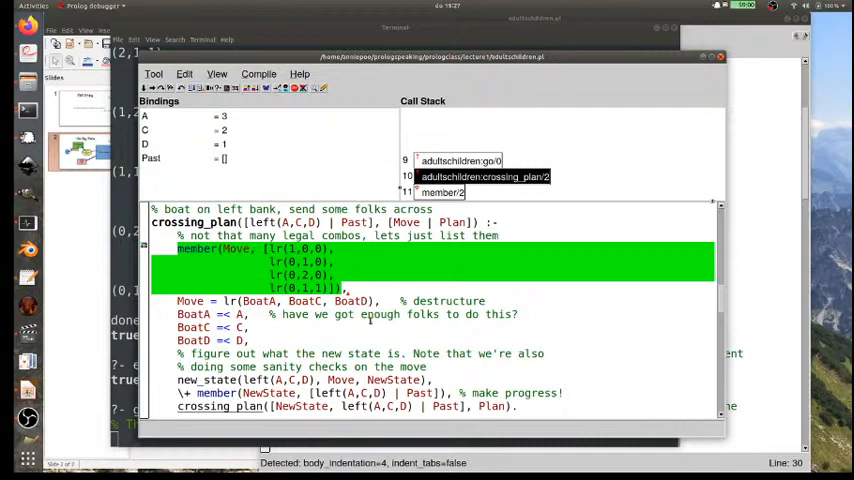
Step: Step through crossing_plan until member binds Move to lr(1,0,0) and new_state is reached
{"action": "scroll", "scroll_direction": "down", "scroll_amount": 3}
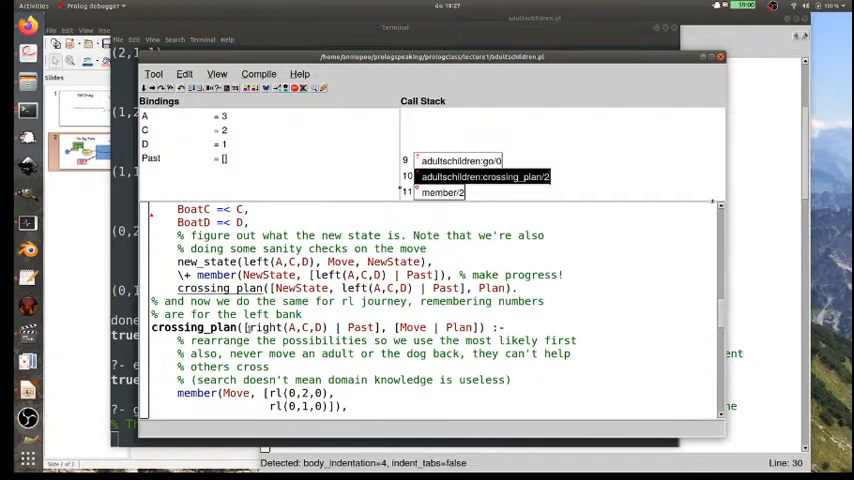
{"action": "double_click", "coordinate": [290, 328]}
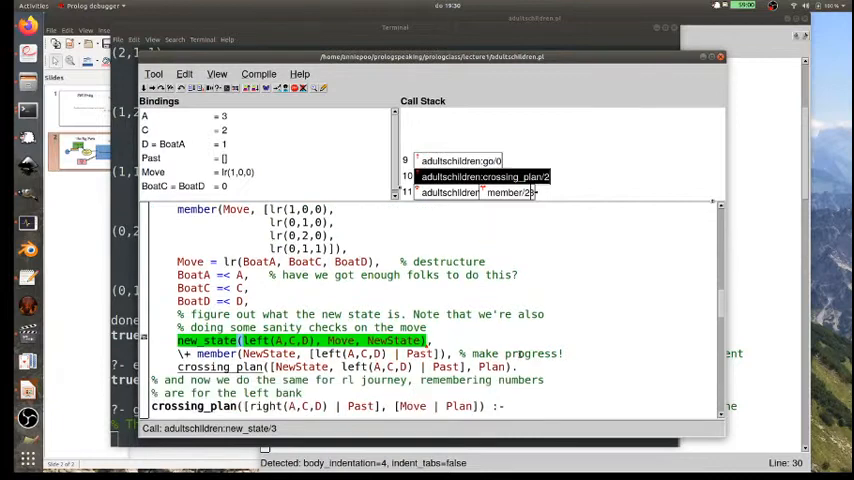
{"action": "scroll", "scroll_direction": "down", "scroll_amount": 3}
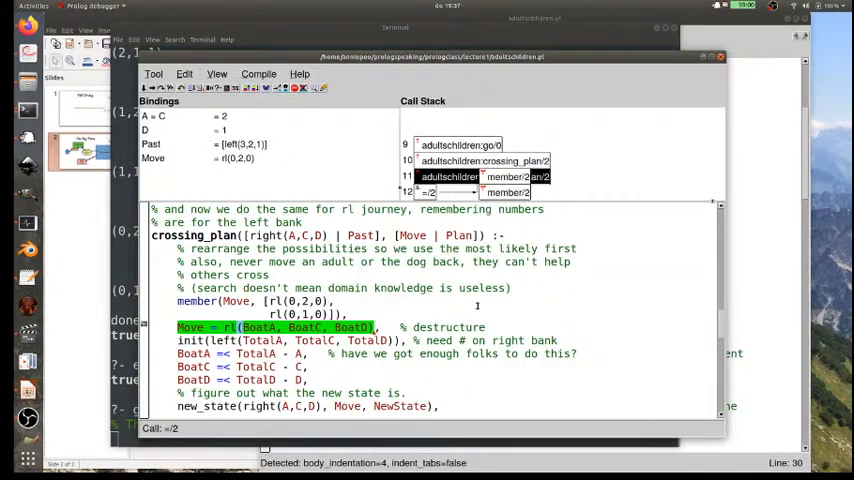
{"action": "mouse_move", "coordinate": [502, 134]}
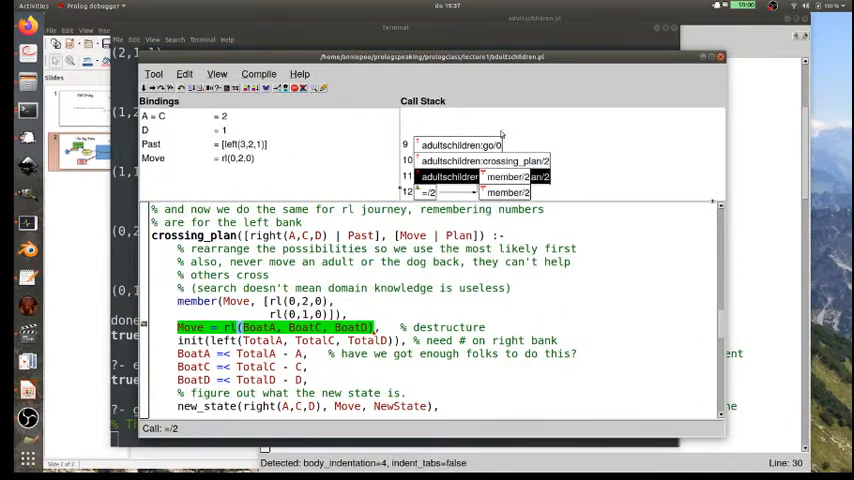
{"action": "mouse_move", "coordinate": [556, 216]}
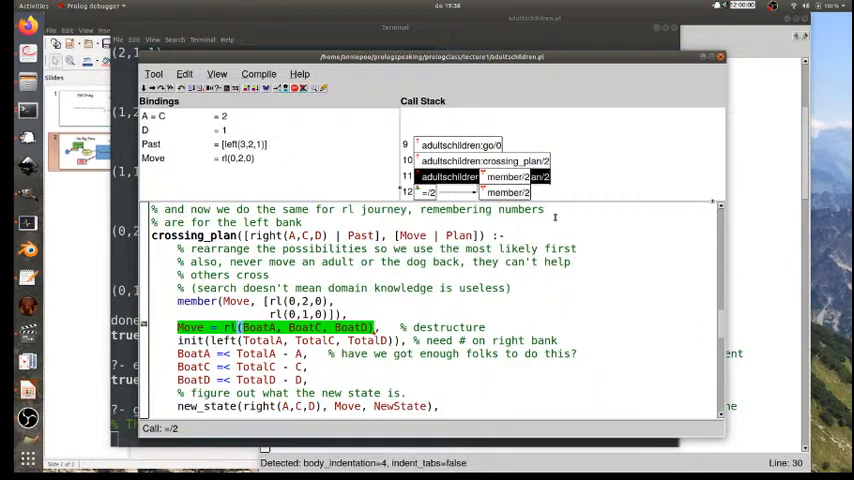
{"action": "mouse_move", "coordinate": [396, 276]}
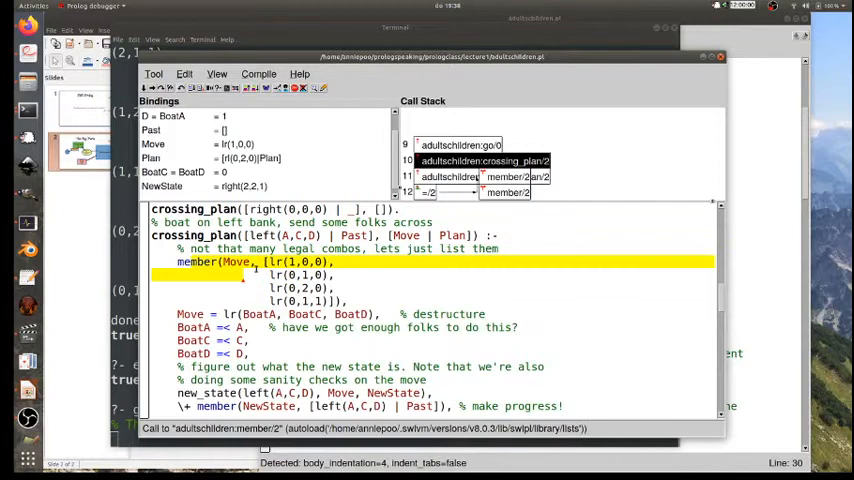
Step: Scroll the debugger view while stepping the right-bank clause back to the init(left(TotalA,TotalC,TotalD)) call
{"action": "scroll", "scroll_direction": "down", "scroll_amount": 3}
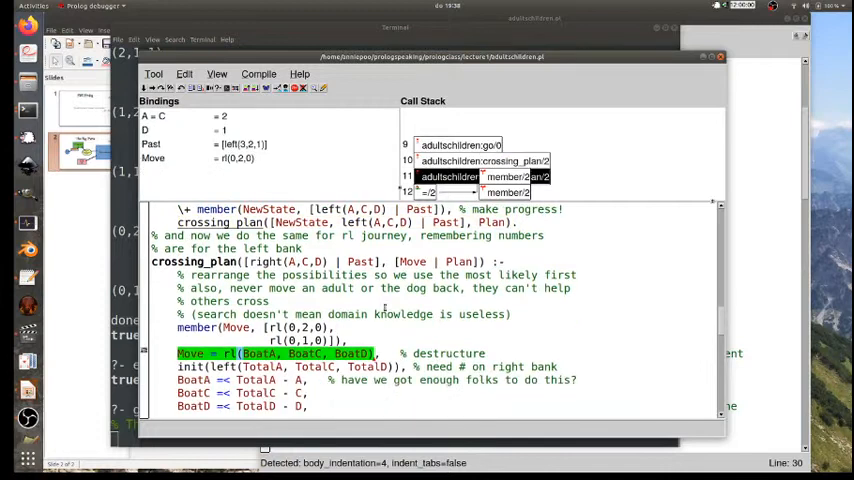
{"action": "scroll", "scroll_direction": "down", "scroll_amount": 3}
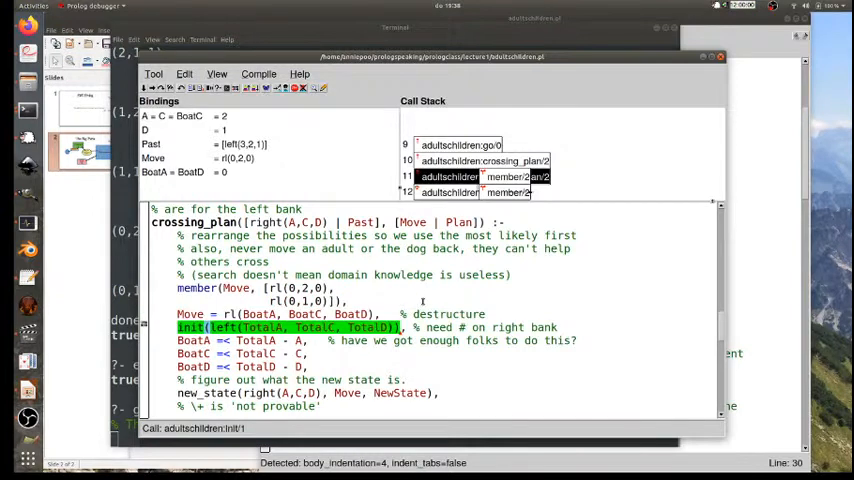
{"action": "scroll", "scroll_direction": "down", "scroll_amount": 3}
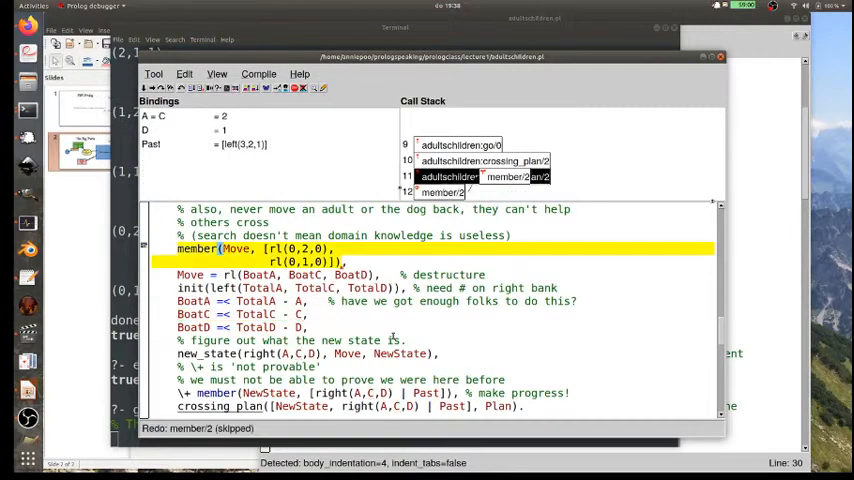
{"action": "mouse_move", "coordinate": [392, 334]}
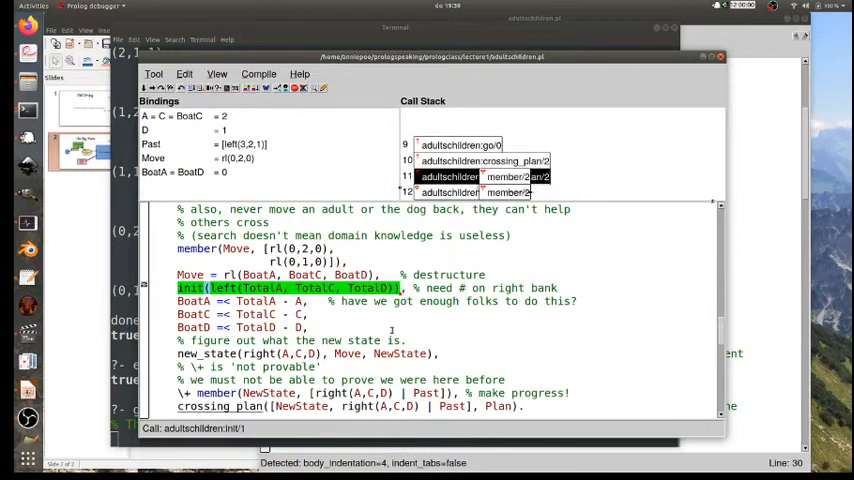
{"action": "mouse_move", "coordinate": [444, 268]}
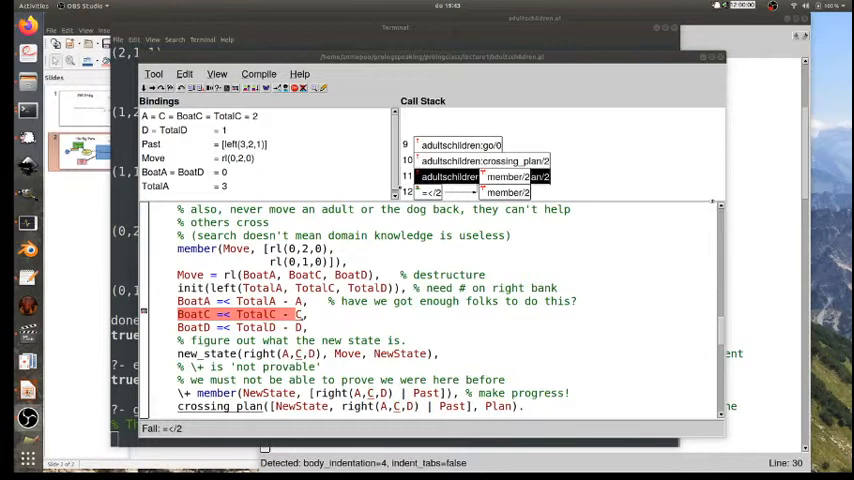
{"action": "mouse_move", "coordinate": [656, 294]}
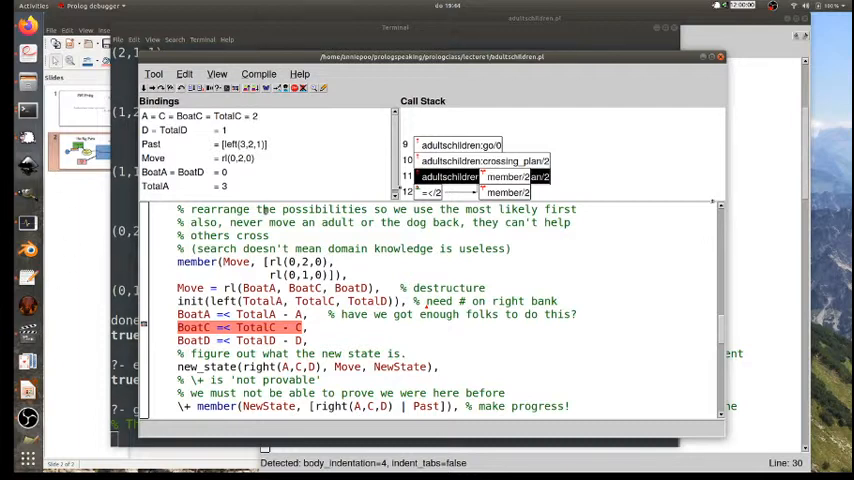
{"action": "mouse_move", "coordinate": [470, 338]}
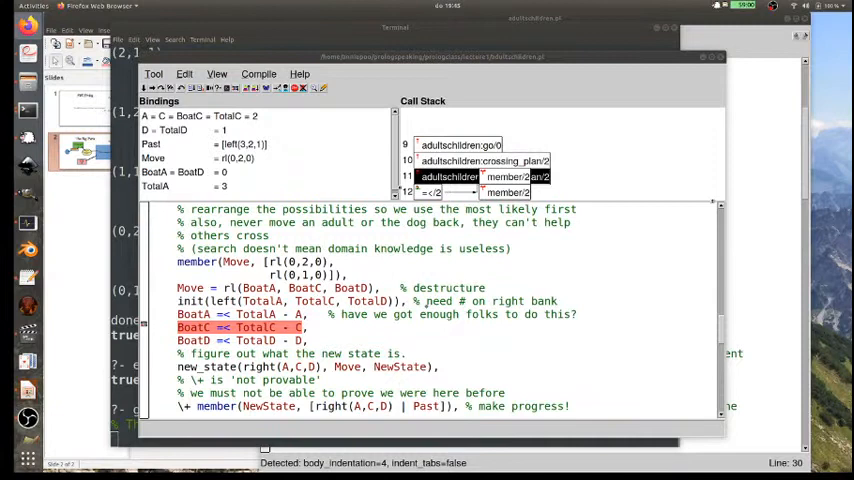
{"action": "mouse_move", "coordinate": [684, 304]}
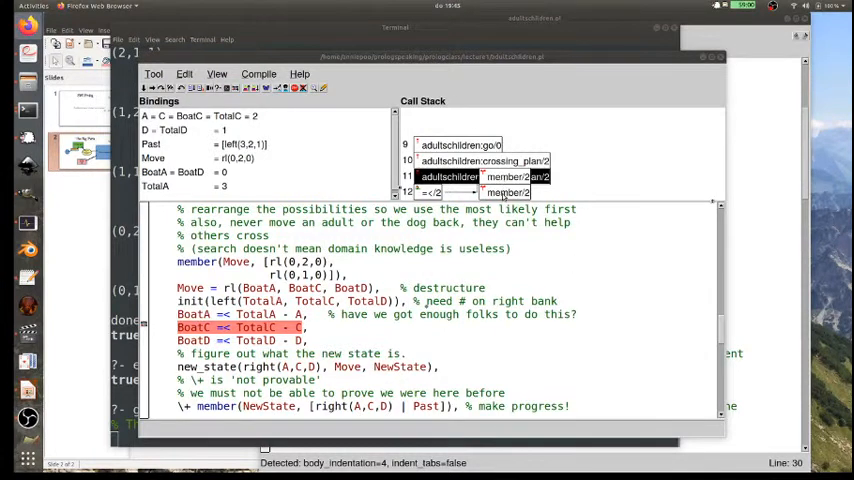
{"action": "mouse_move", "coordinate": [510, 200]}
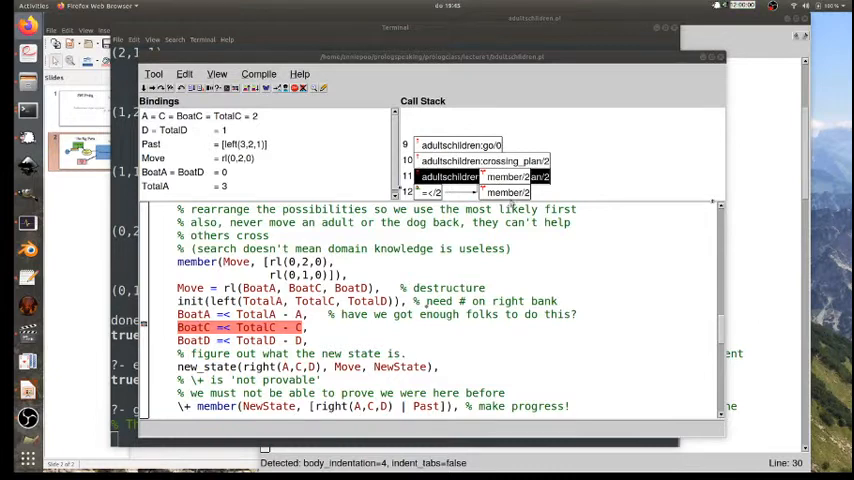
{"action": "mouse_move", "coordinate": [444, 344]}
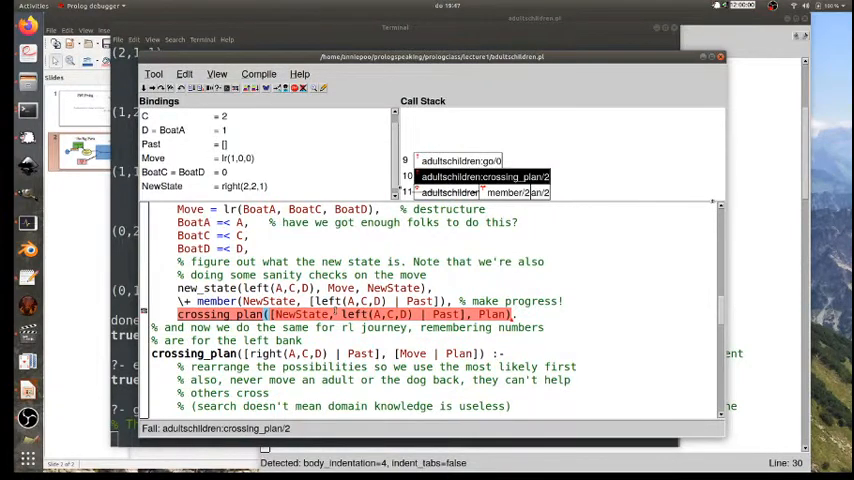
{"action": "scroll", "scroll_direction": "up", "scroll_amount": 3}
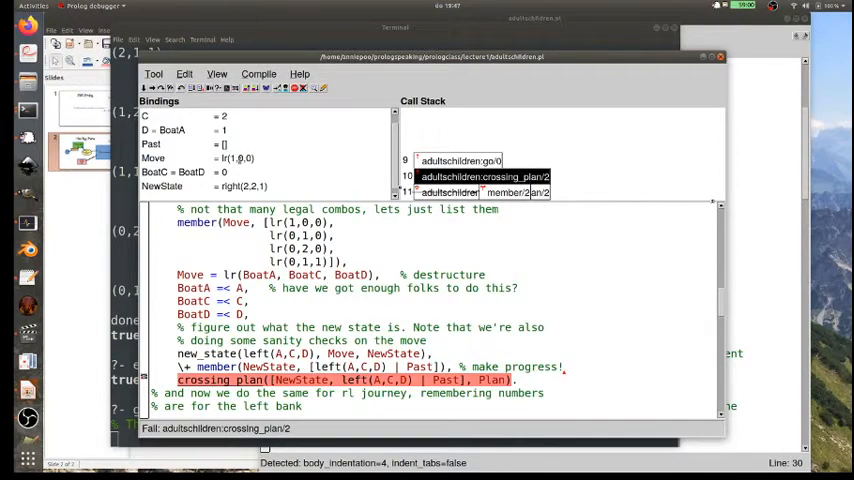
{"action": "mouse_move", "coordinate": [544, 320]}
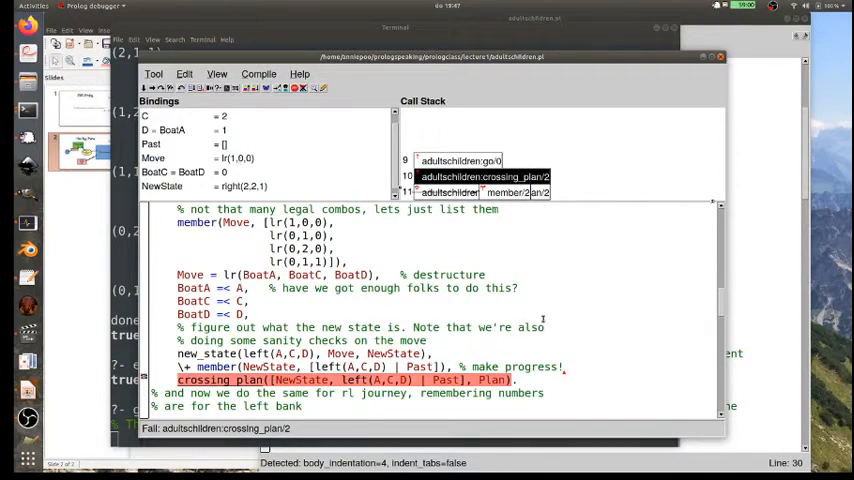